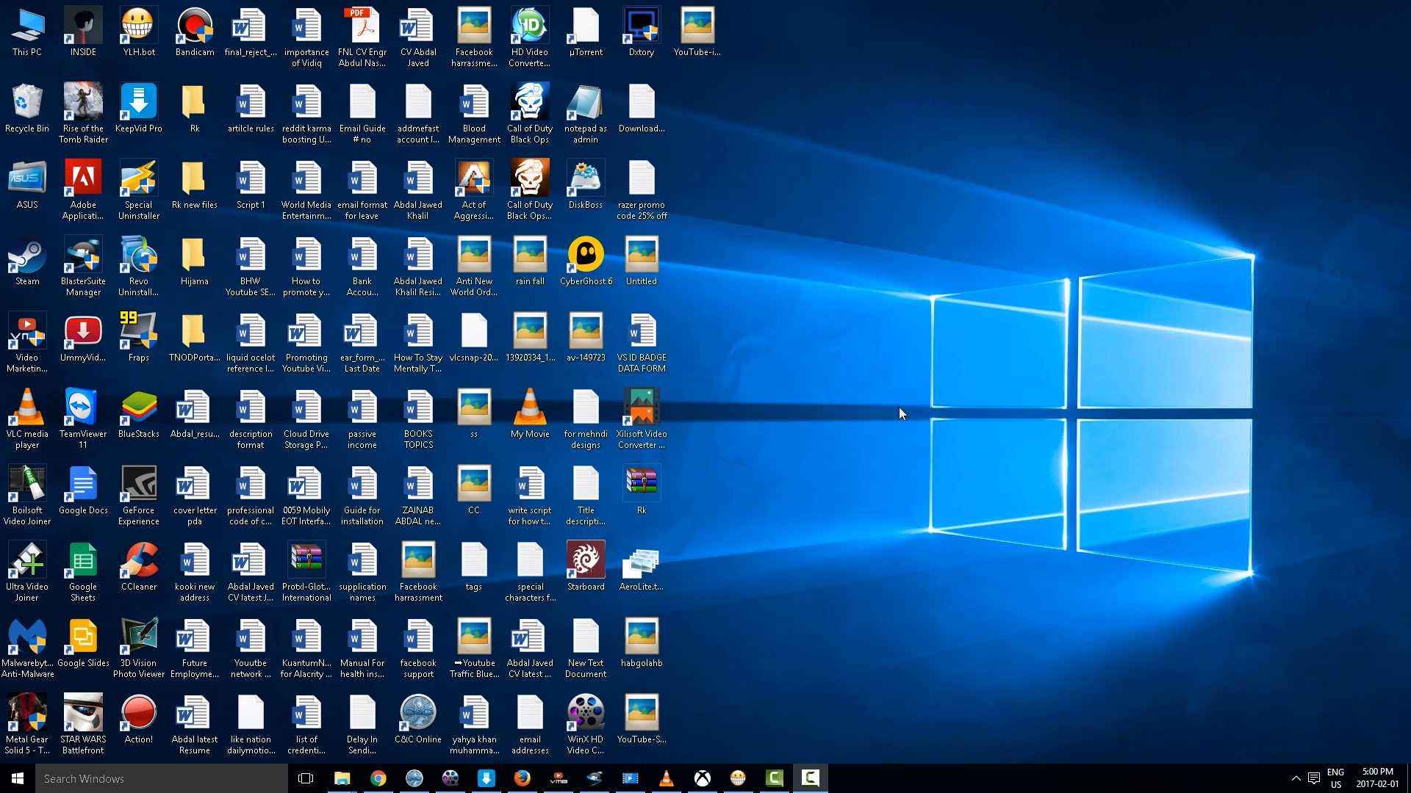
pyautogui.moveTo(760, 320)
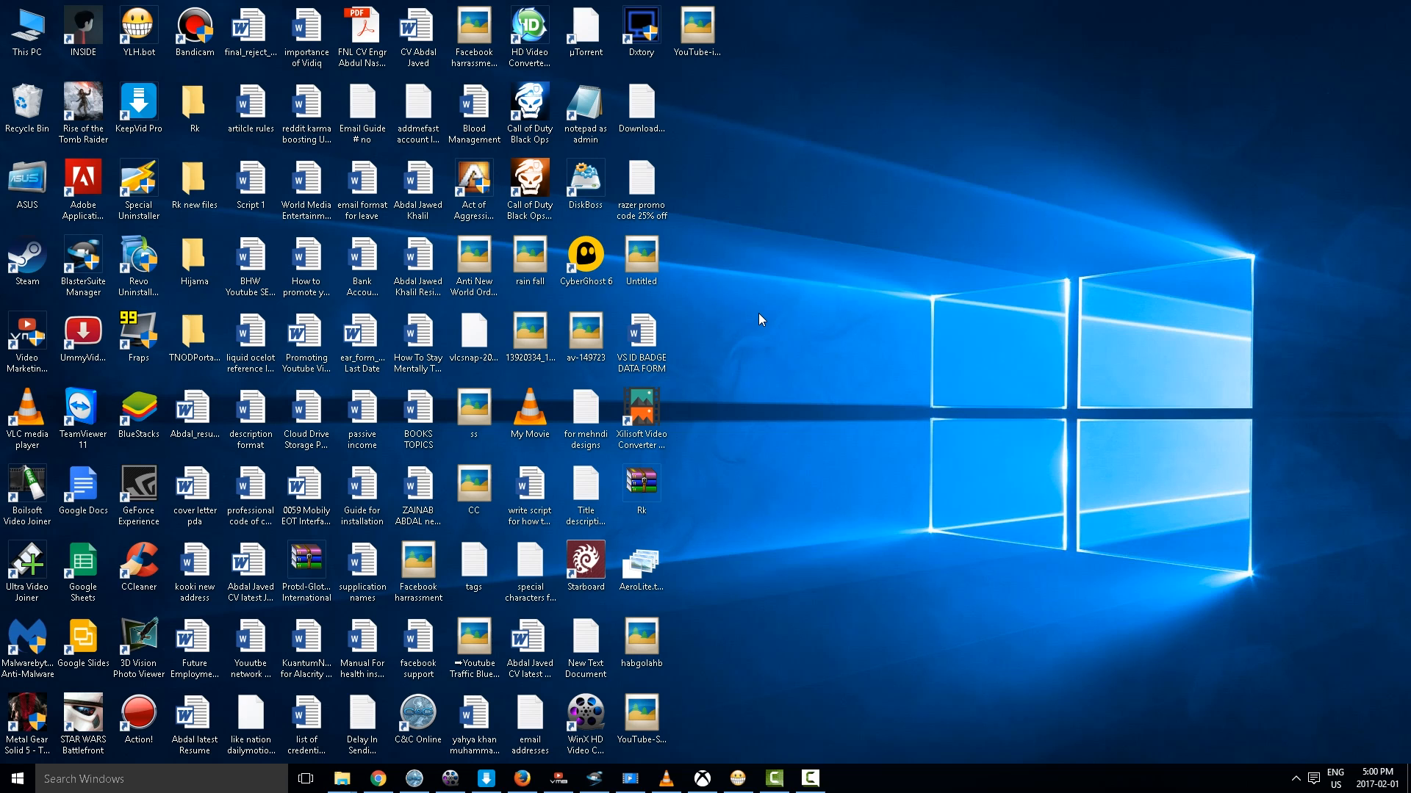
pyautogui.moveTo(351, 759)
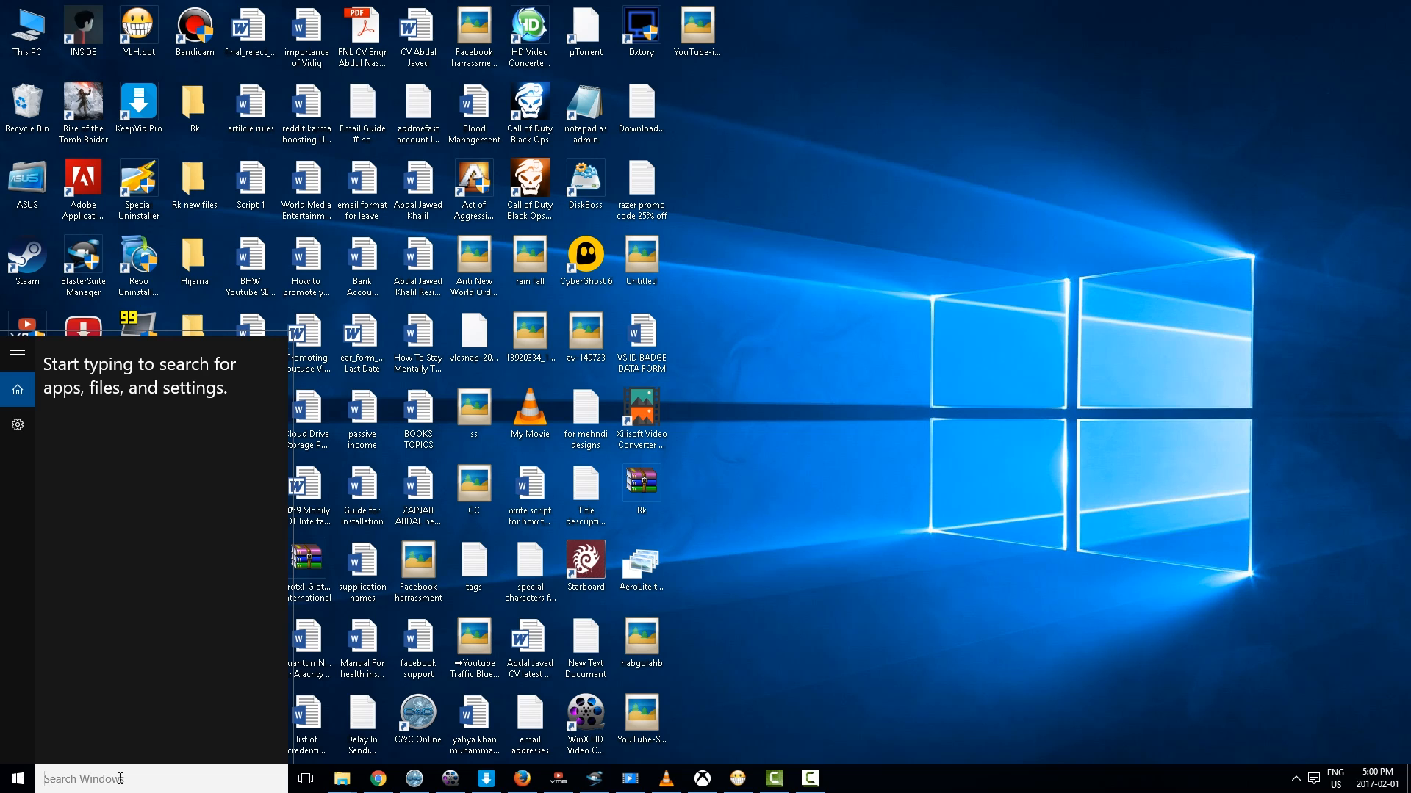
# Search Windows for 'xbox' to find the Xbox app
pyautogui.write('xbox')
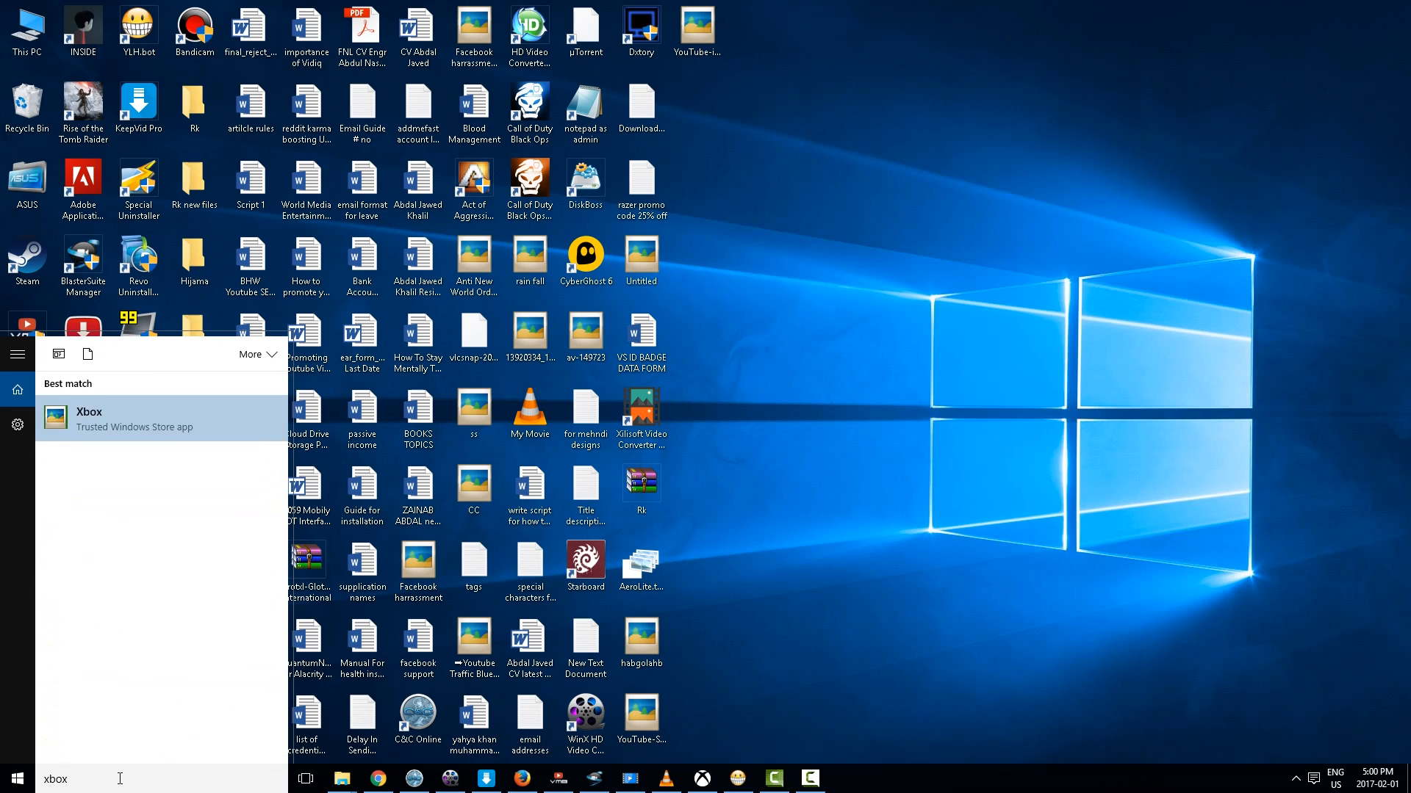
pyautogui.moveTo(151, 438)
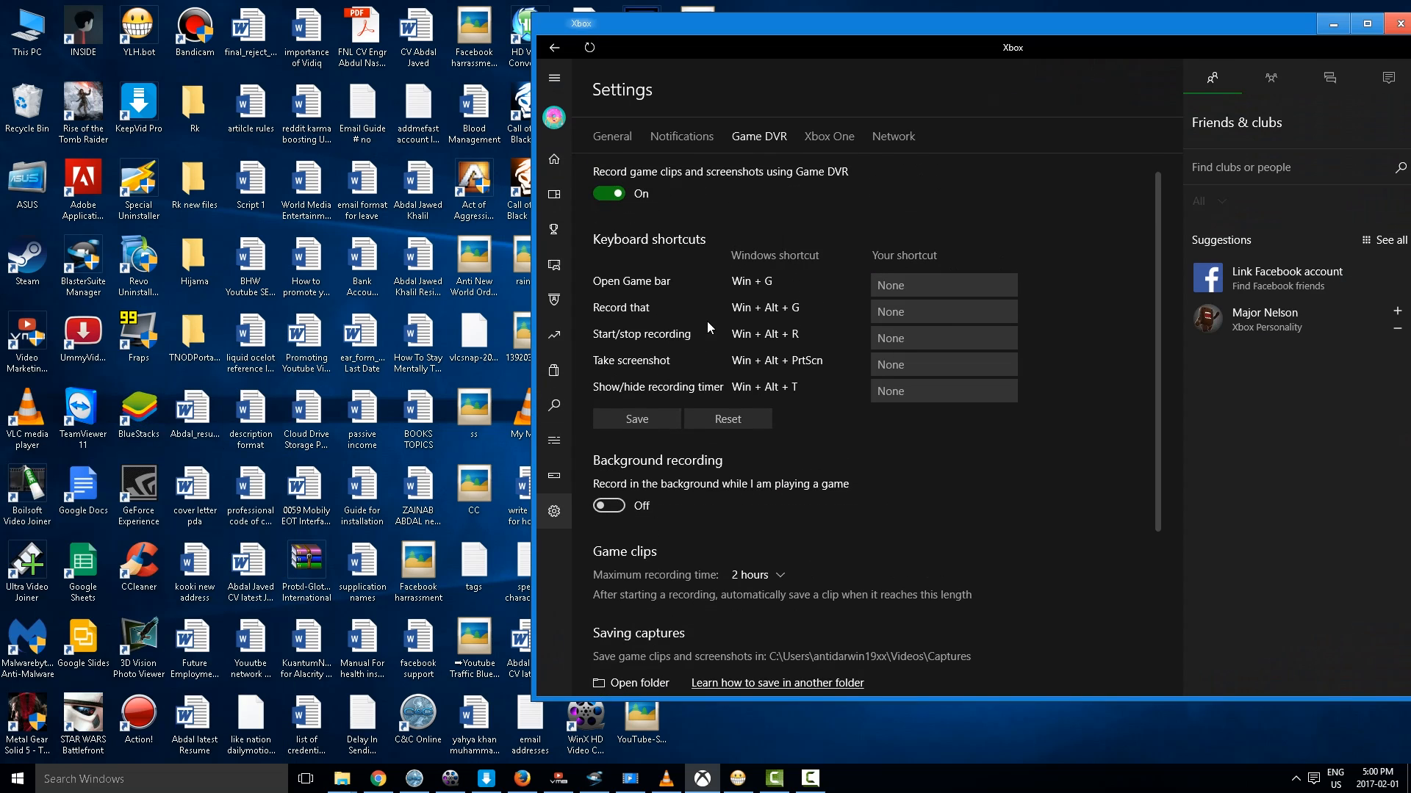
pyautogui.scroll(3)
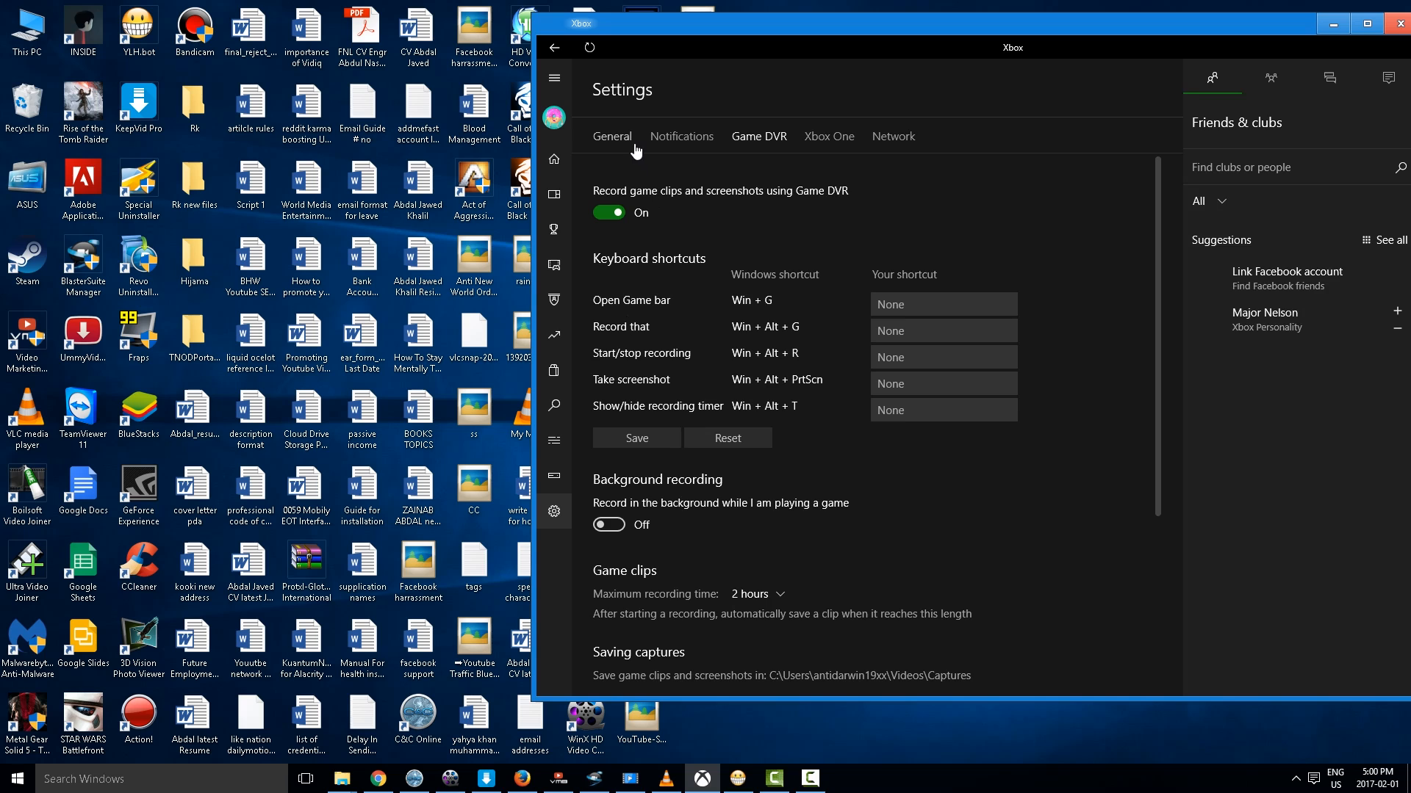
pyautogui.click(612, 136)
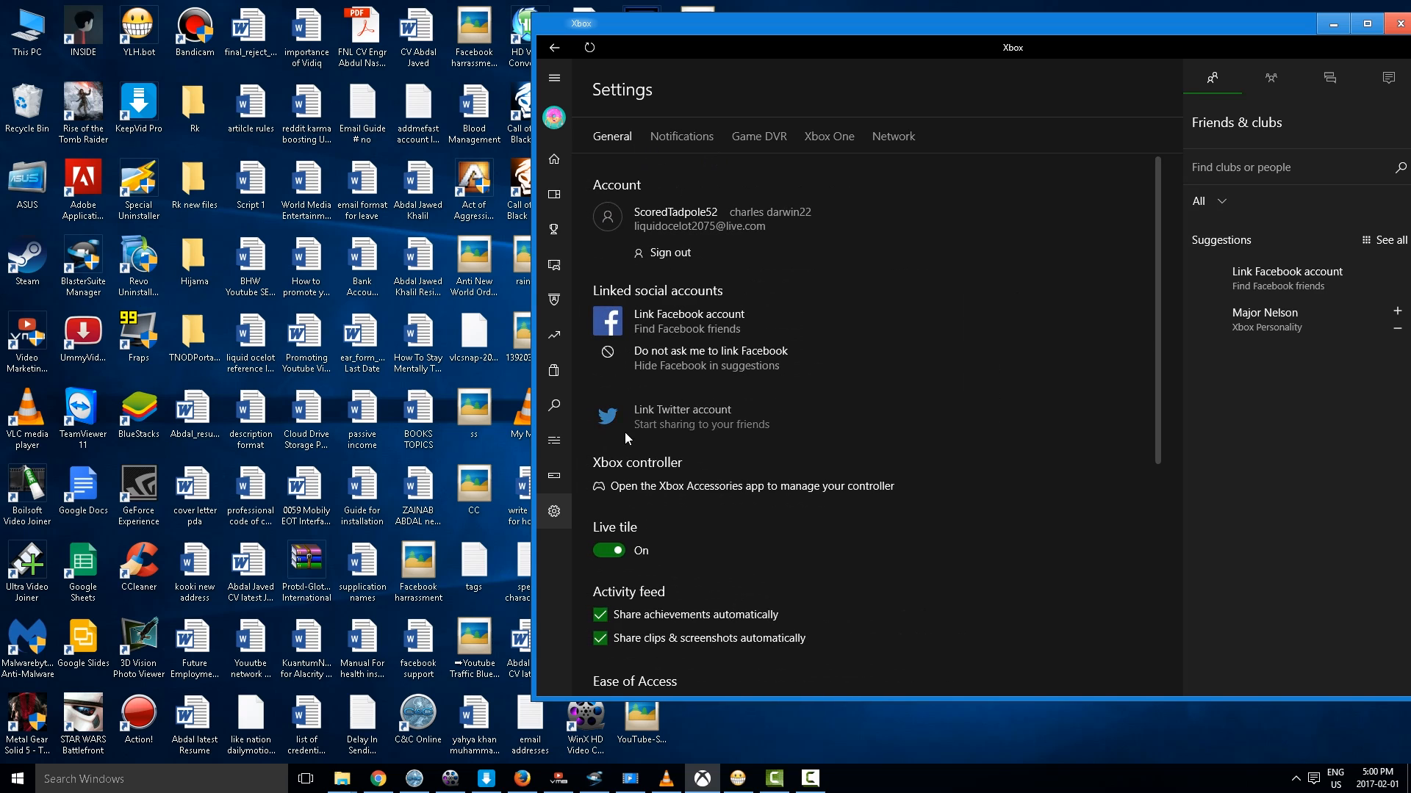
pyautogui.moveTo(554, 511)
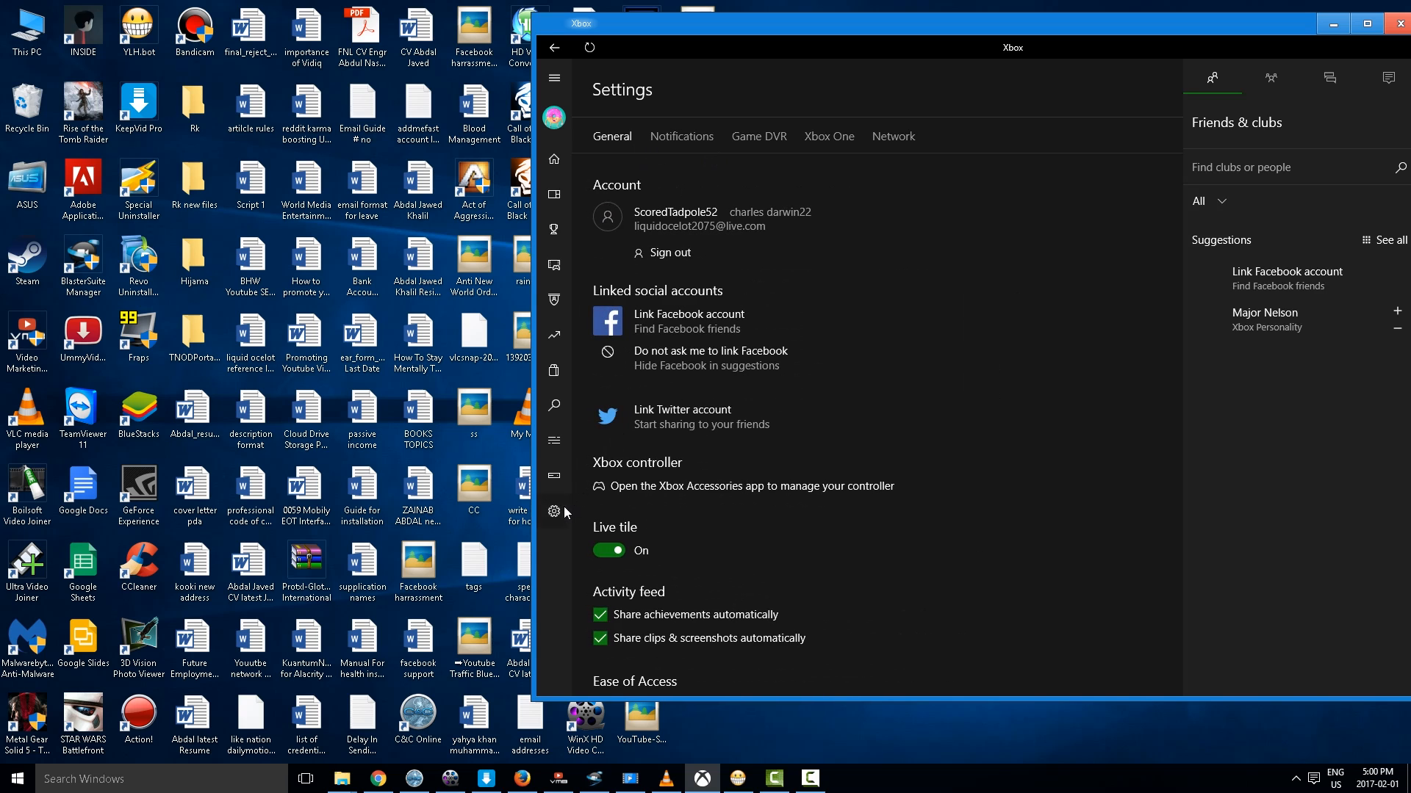
pyautogui.moveTo(554, 512)
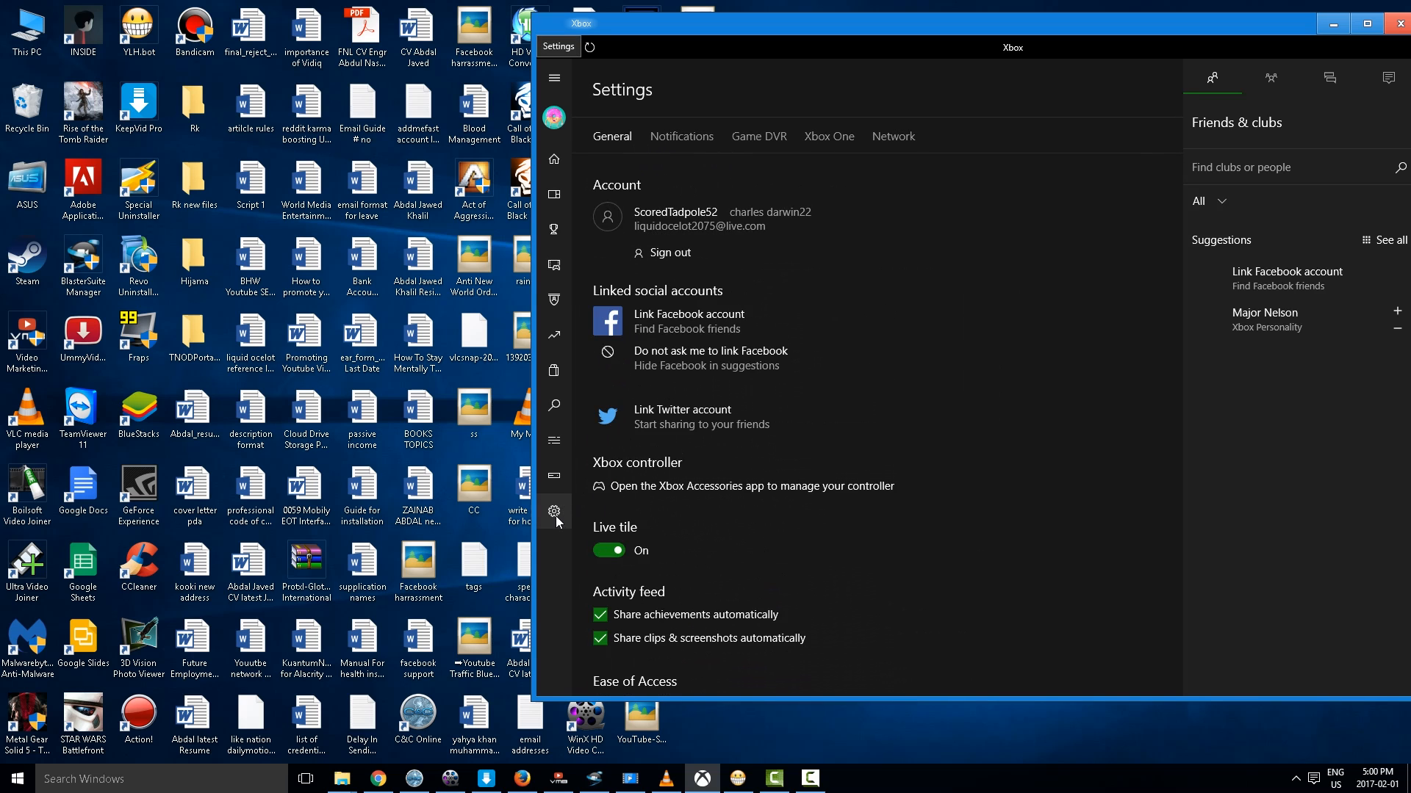
pyautogui.click(759, 135)
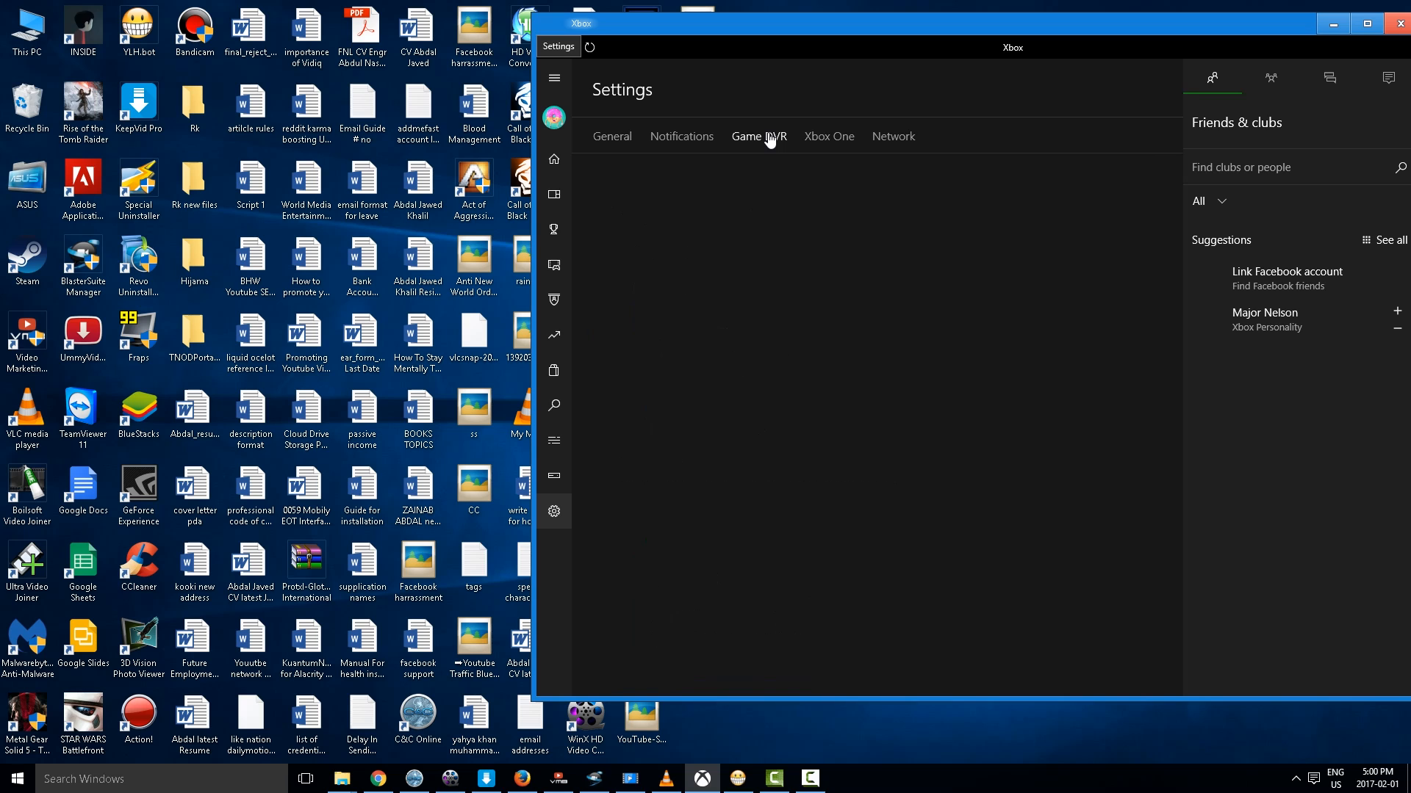
pyautogui.click(758, 135)
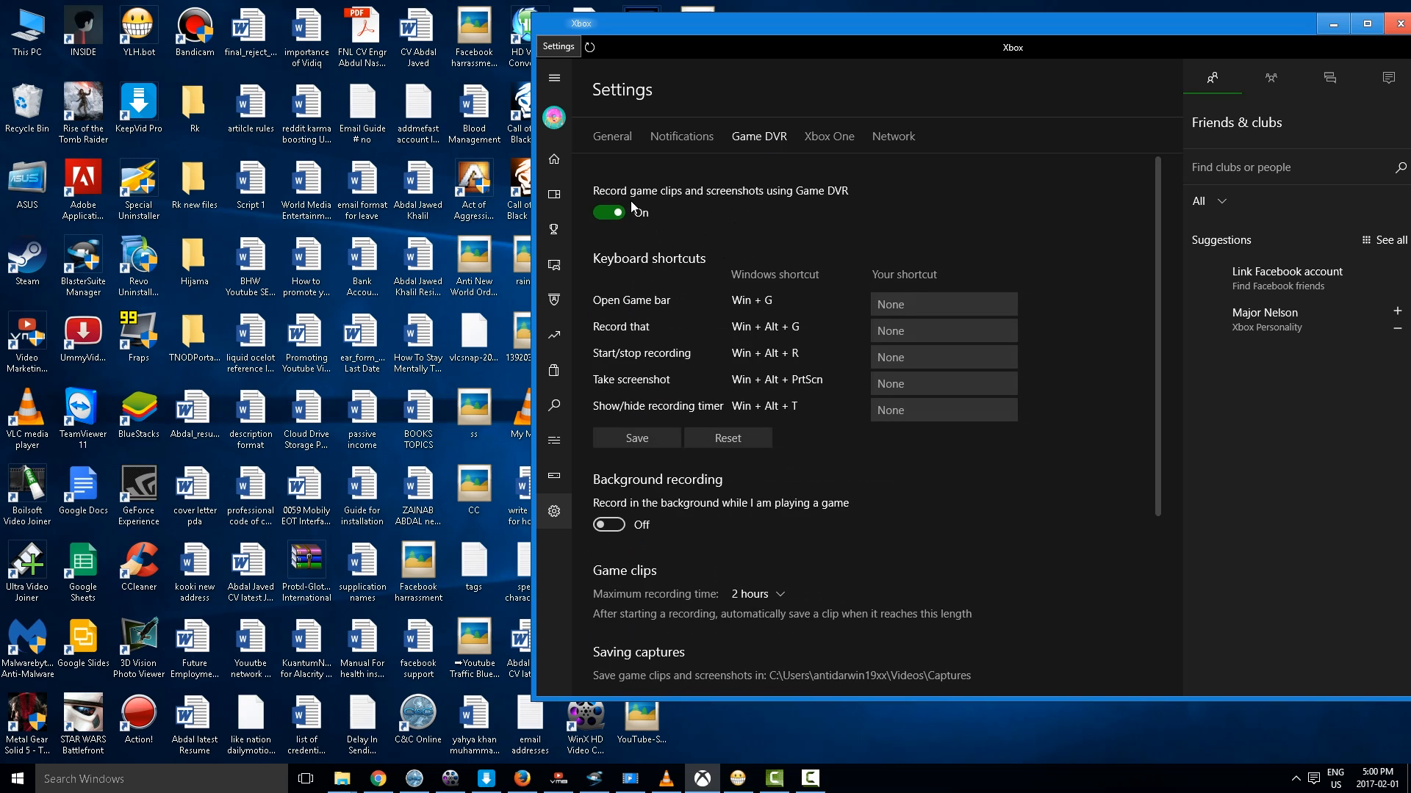
pyautogui.moveTo(628, 194)
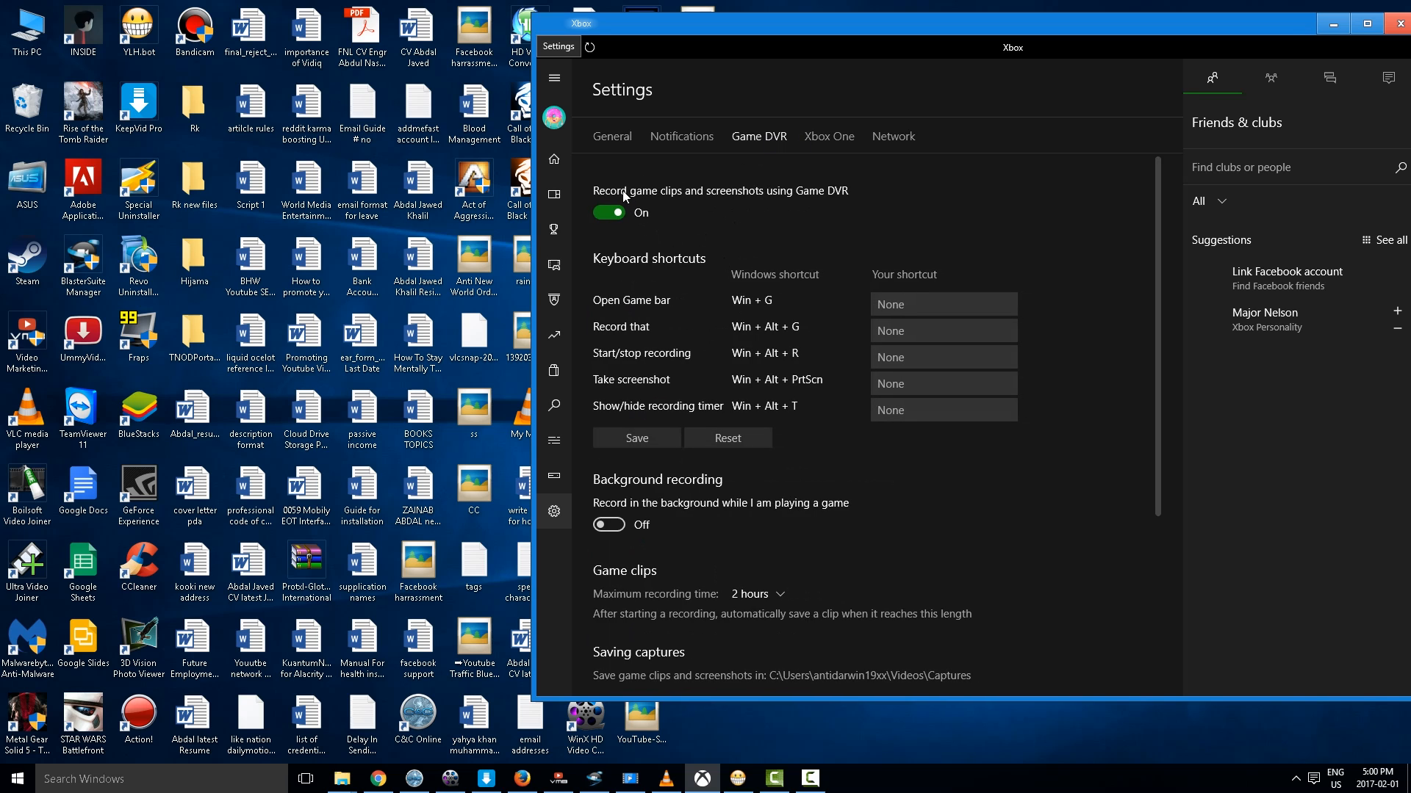
pyautogui.moveTo(607, 220)
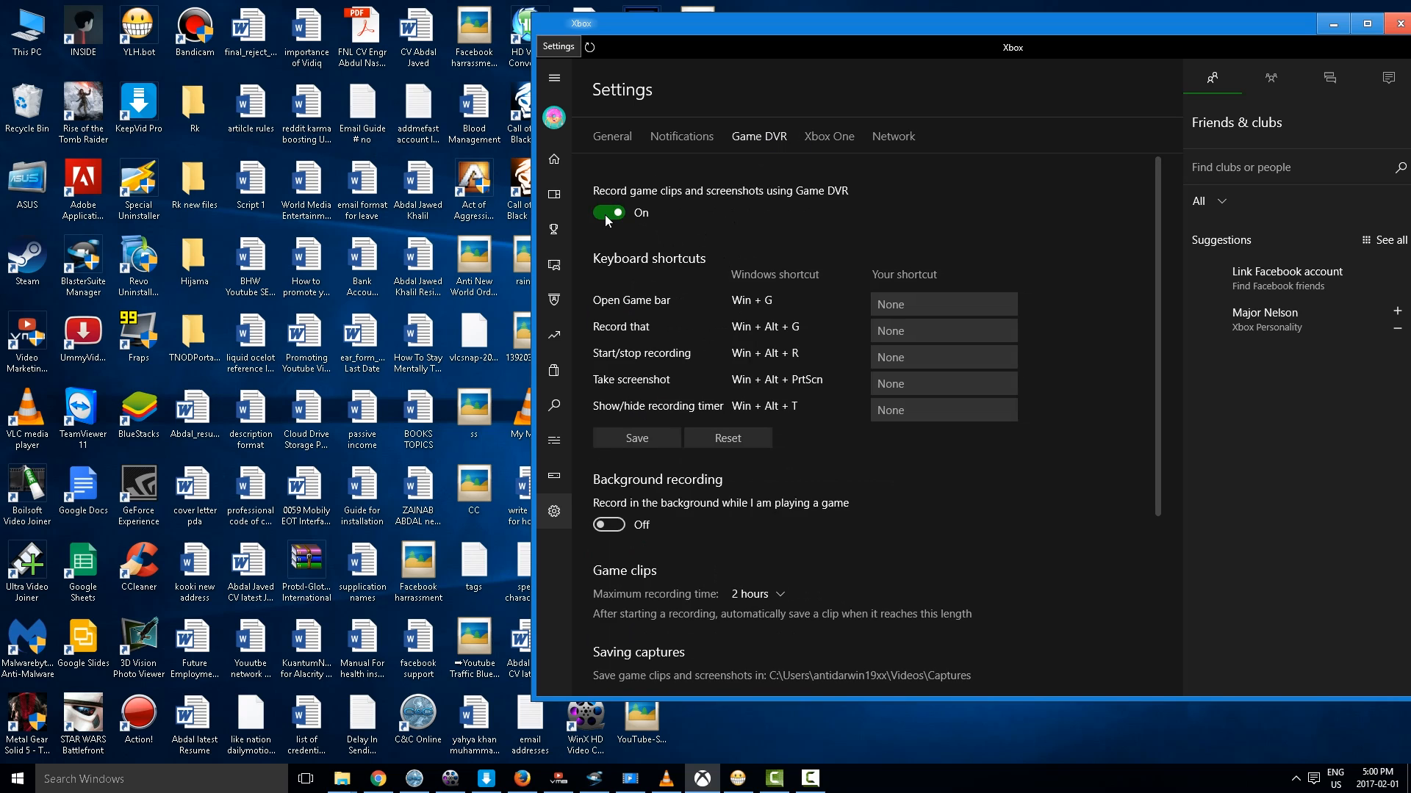
pyautogui.moveTo(616, 221)
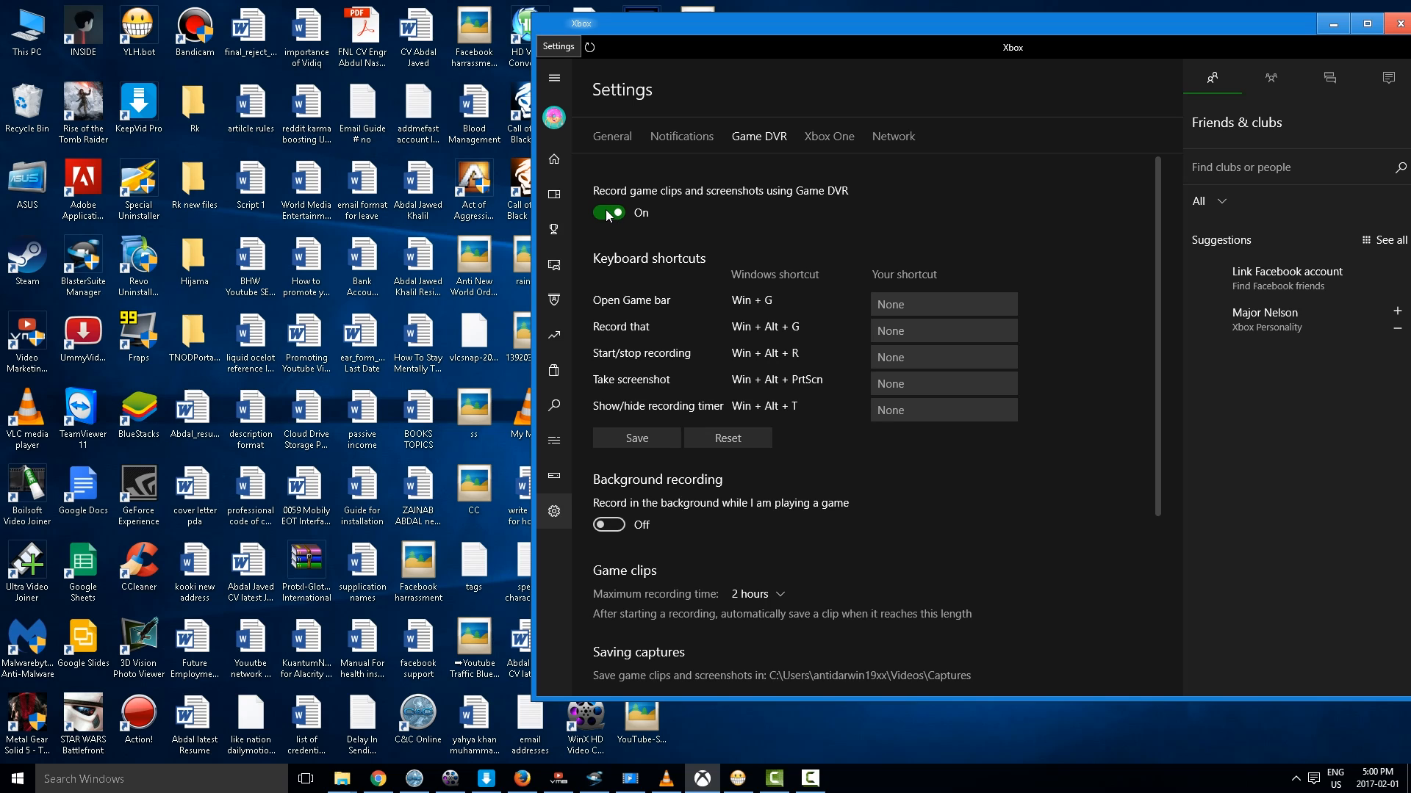
pyautogui.moveTo(654, 225)
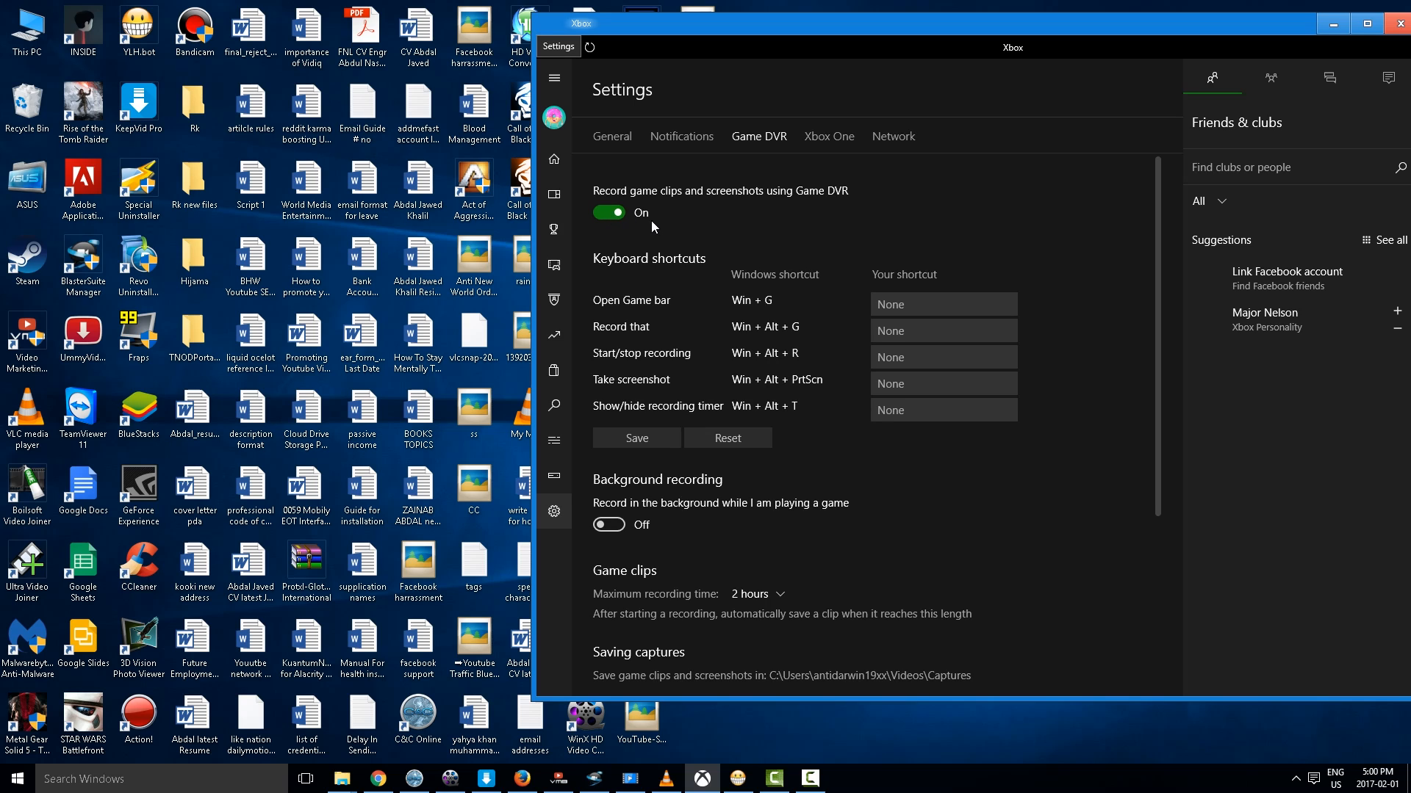
pyautogui.moveTo(685, 310)
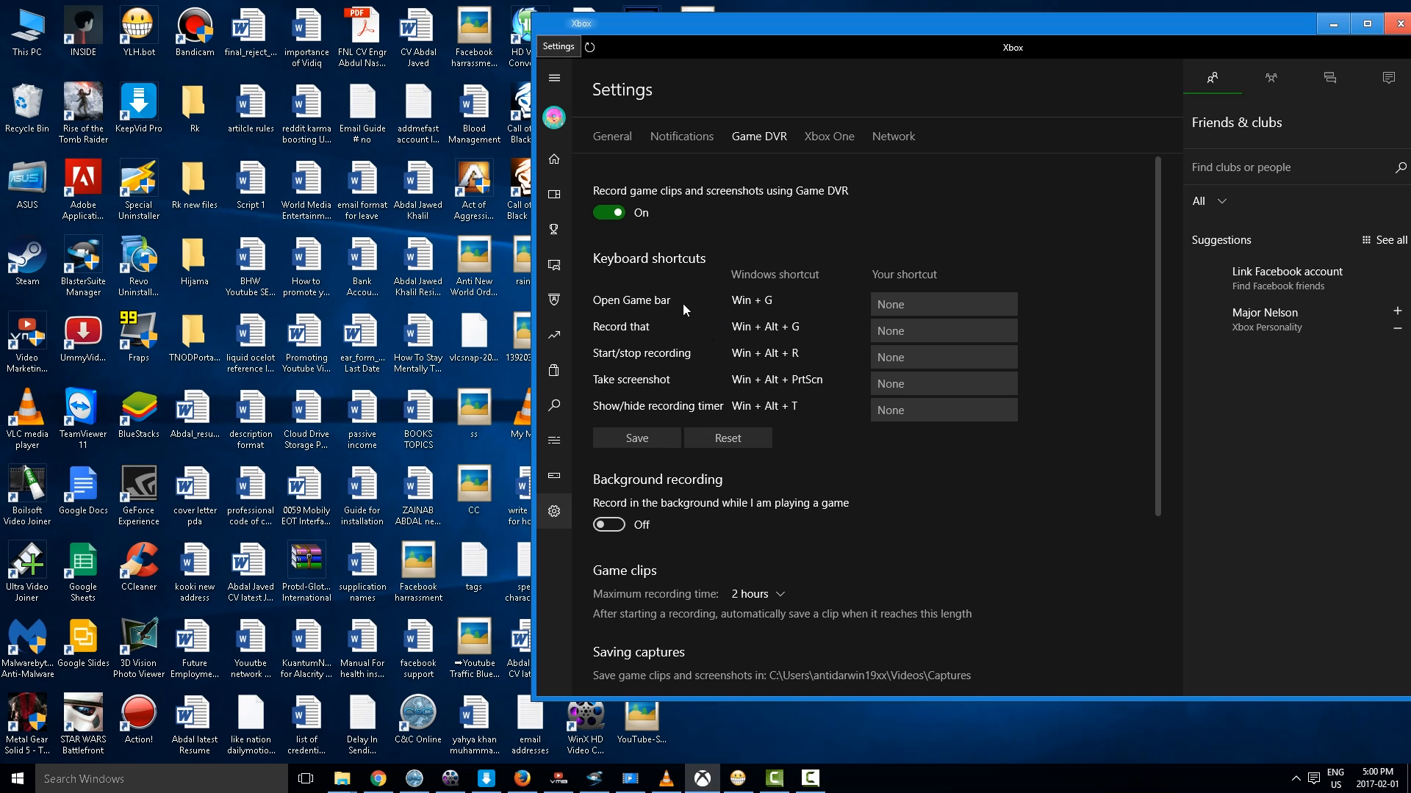
pyautogui.moveTo(697, 326)
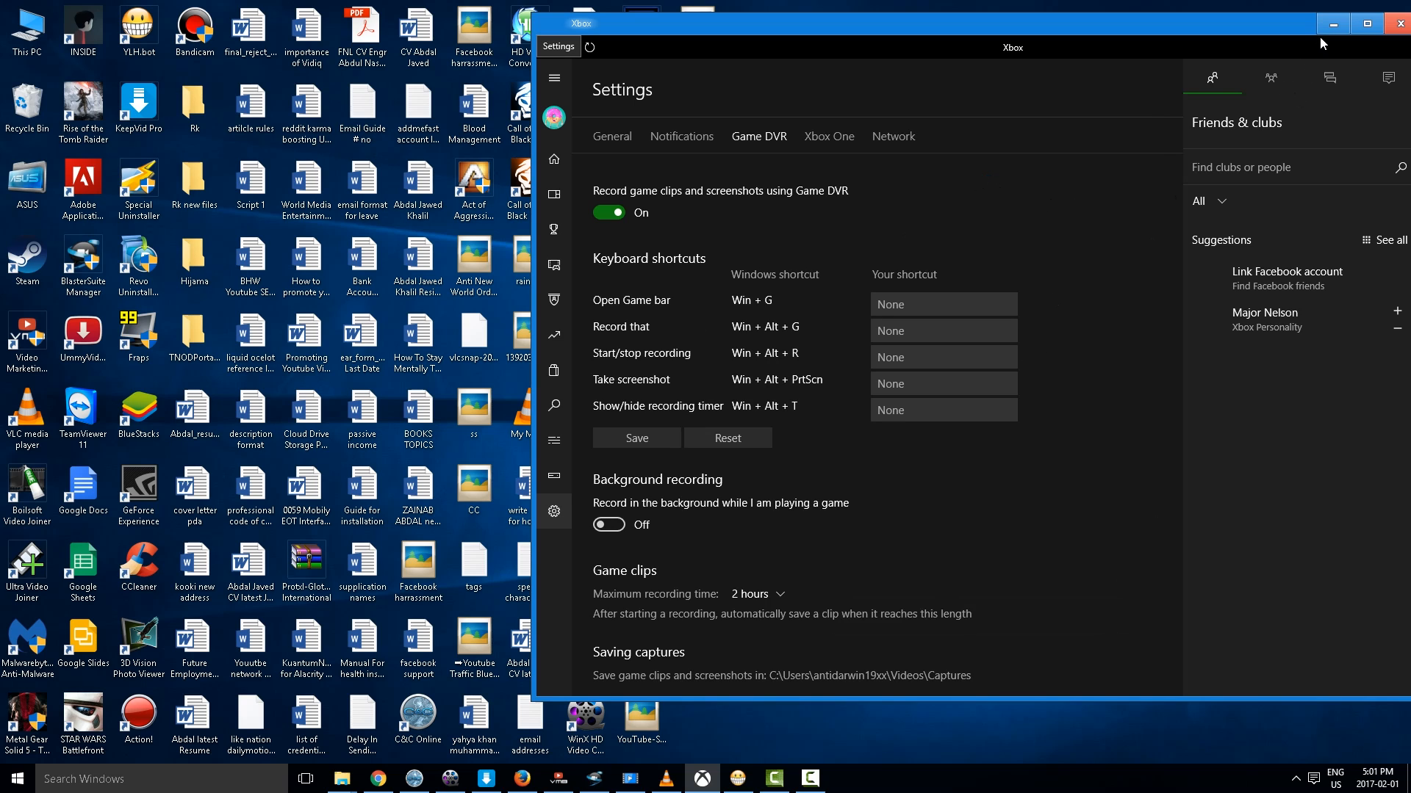
pyautogui.moveTo(1334, 25)
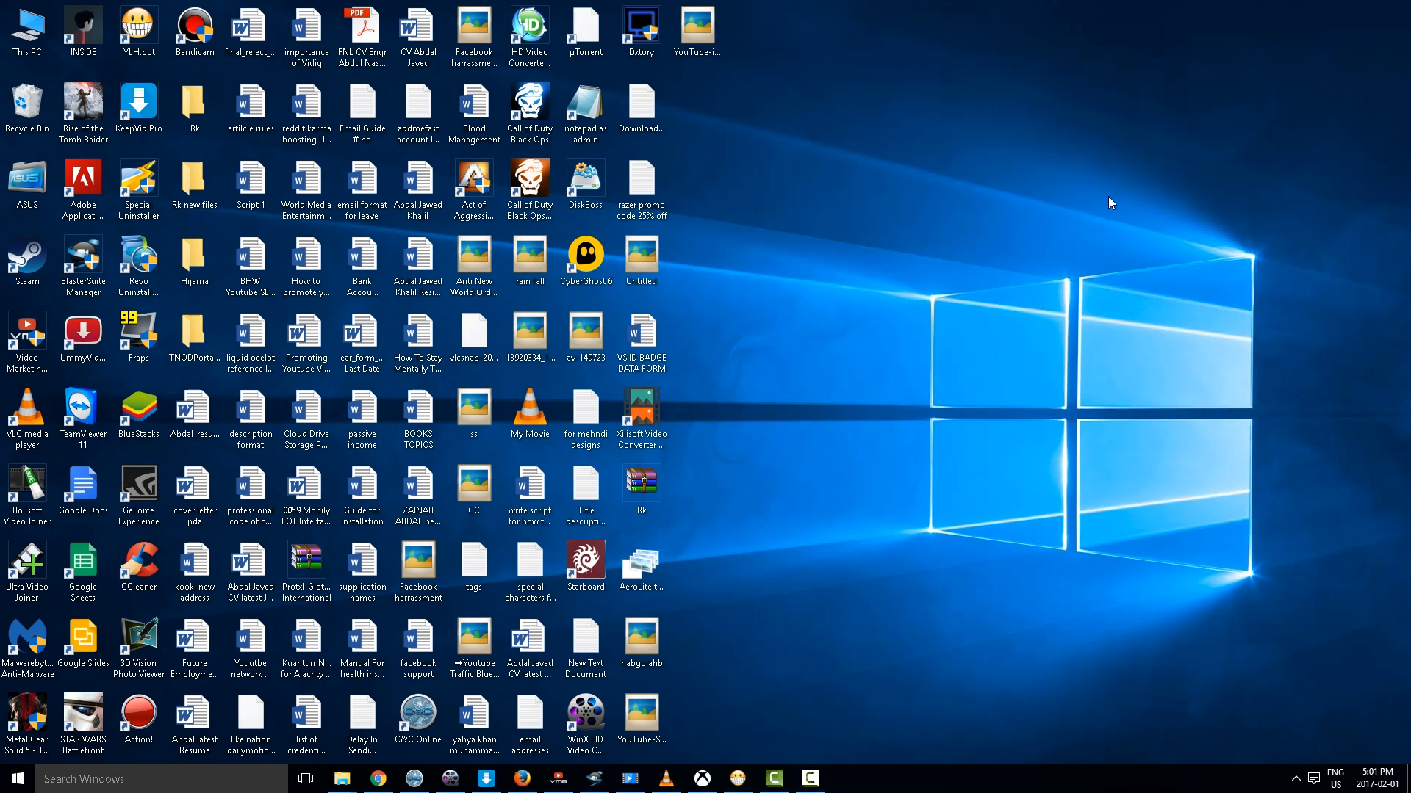
pyautogui.moveTo(795, 442)
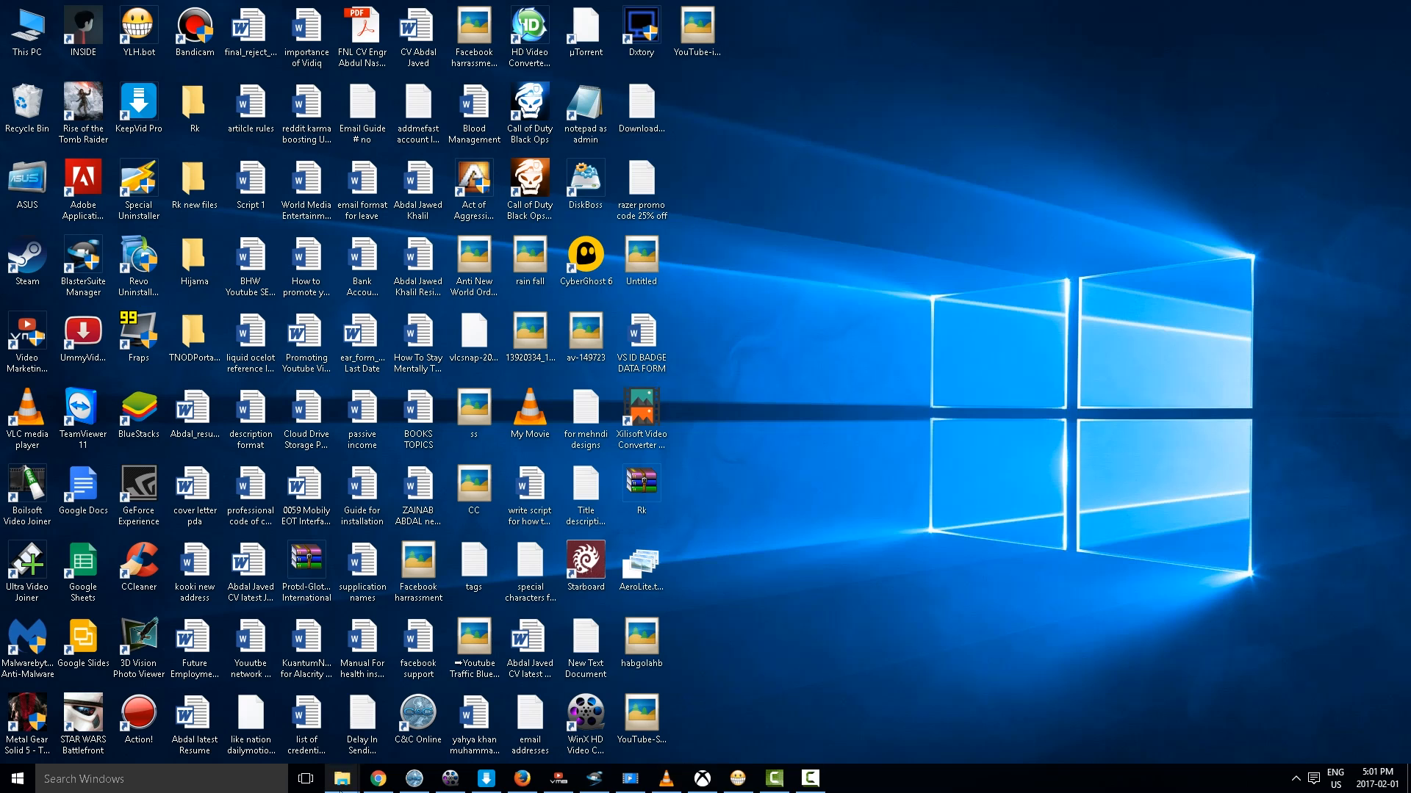
pyautogui.moveTo(339, 779)
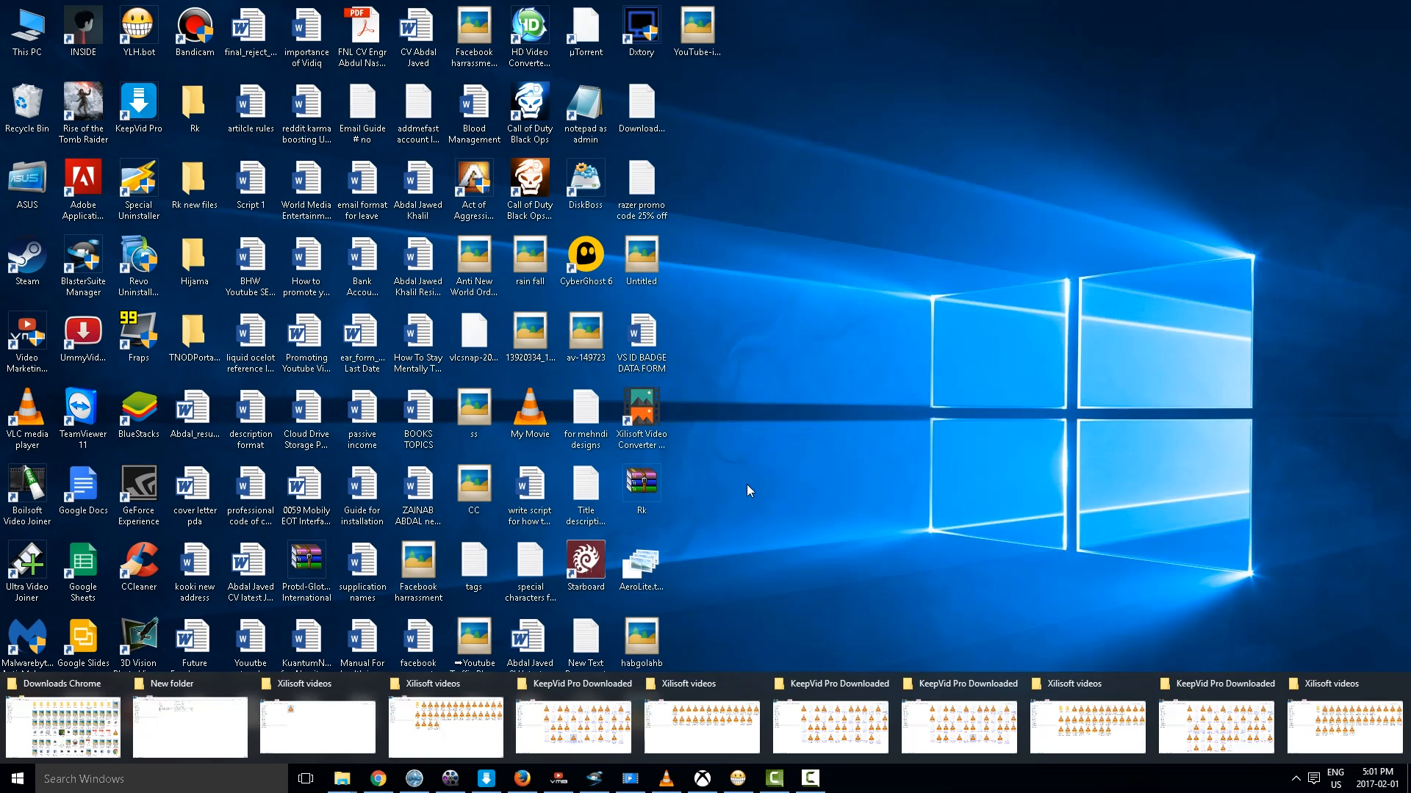
# Search Windows again for 'xbox' to reopen the minimized Xbox app
pyautogui.click(1292, 778)
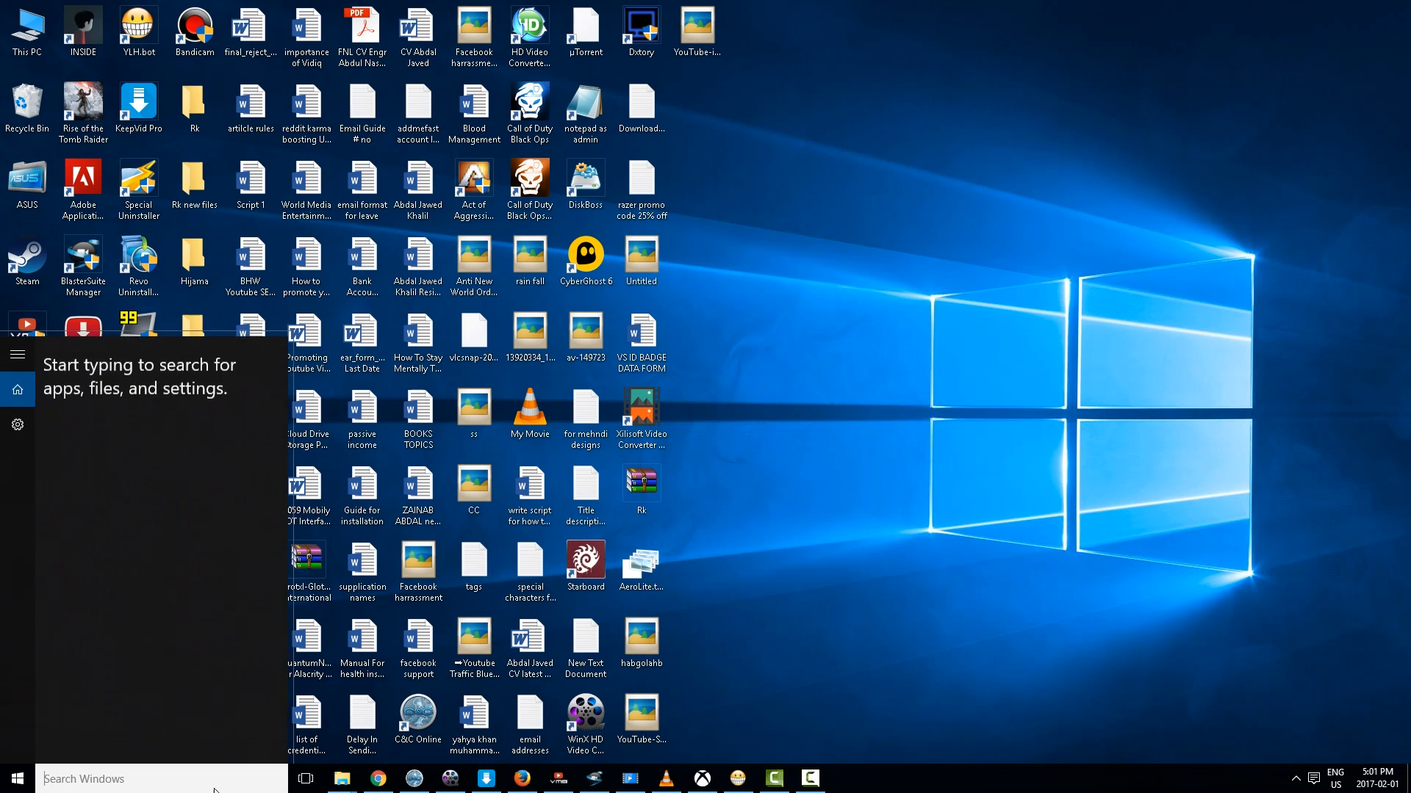
pyautogui.write('xbox')
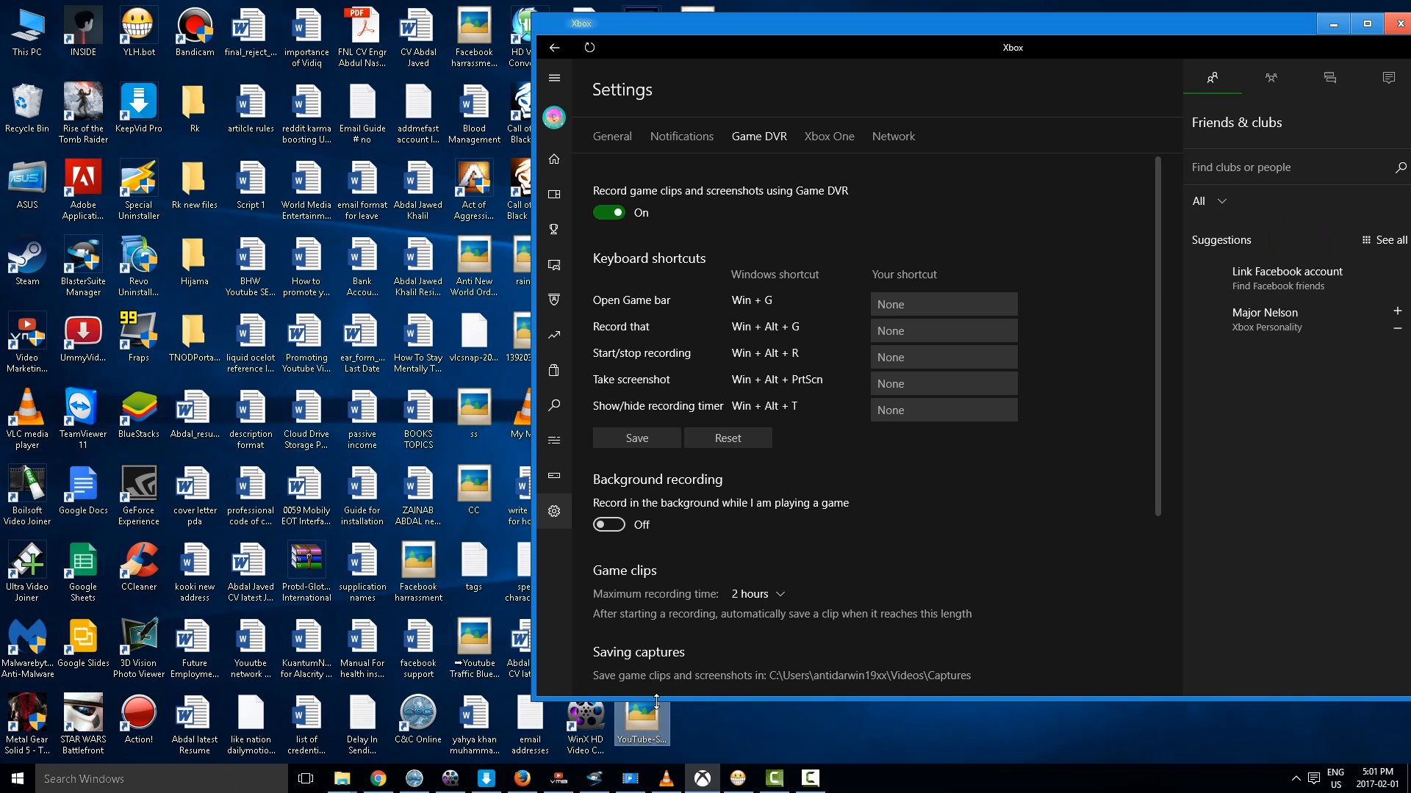
# Record and save a roughly six-second screen clip with the Game bar (Win+G)
pyautogui.press('Win+G')
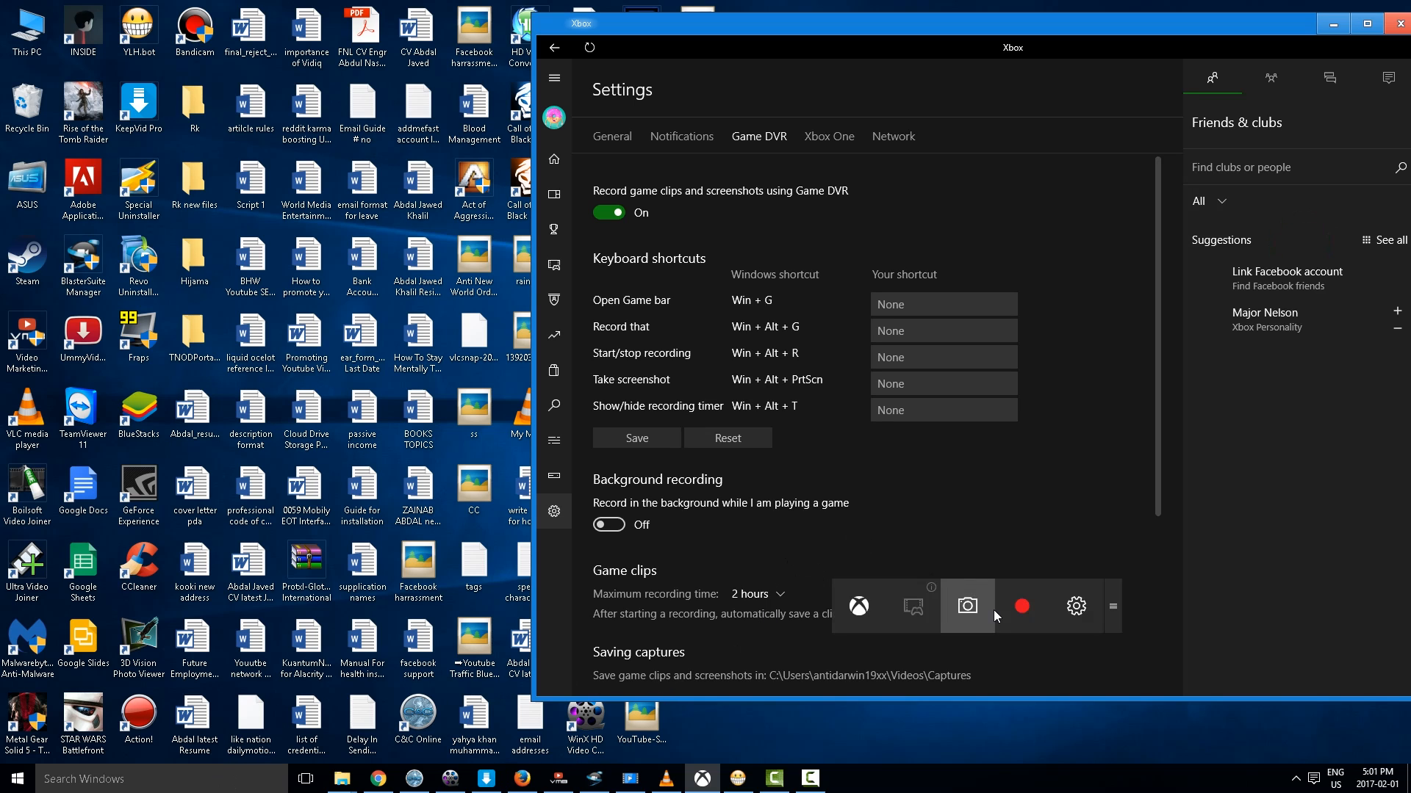
pyautogui.moveTo(966, 602)
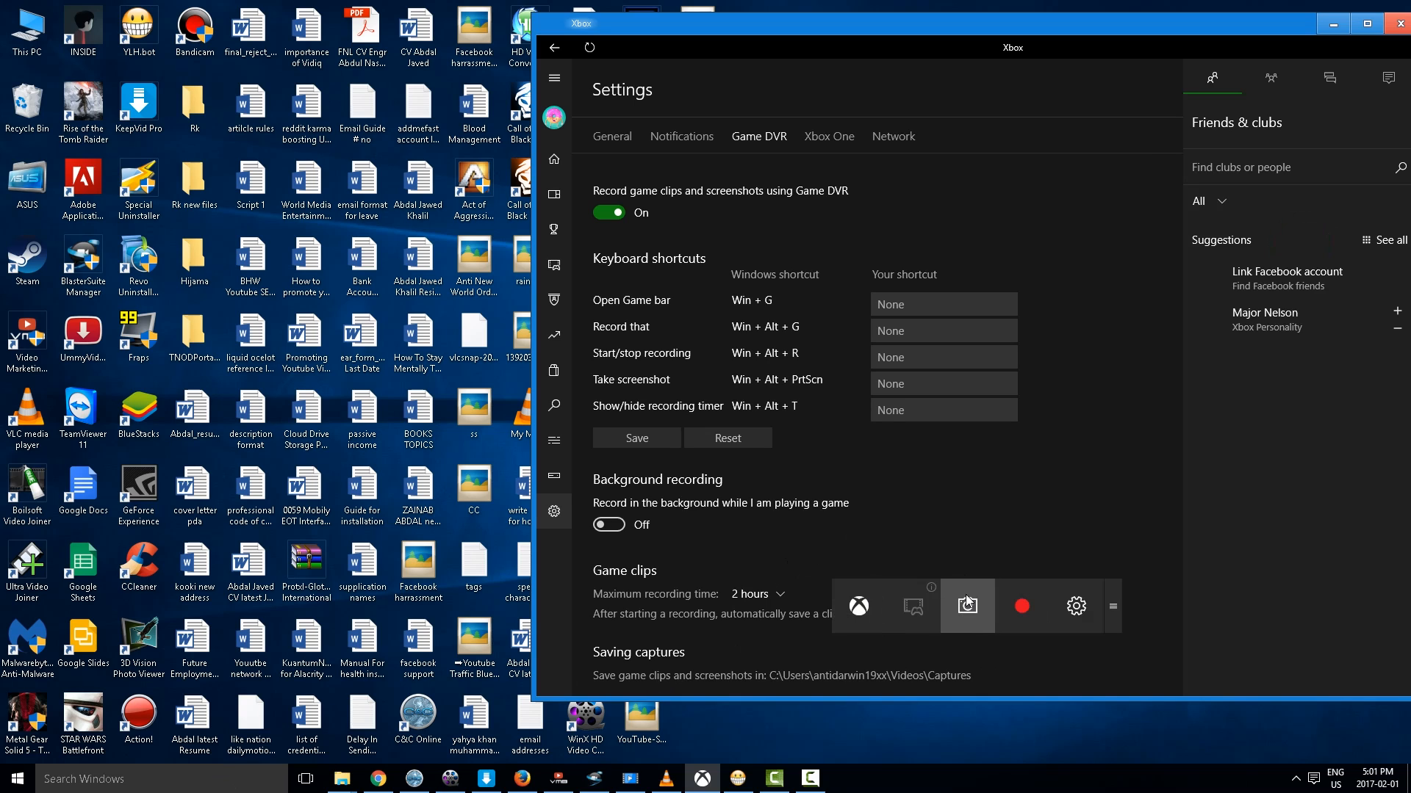
pyautogui.moveTo(1021, 605)
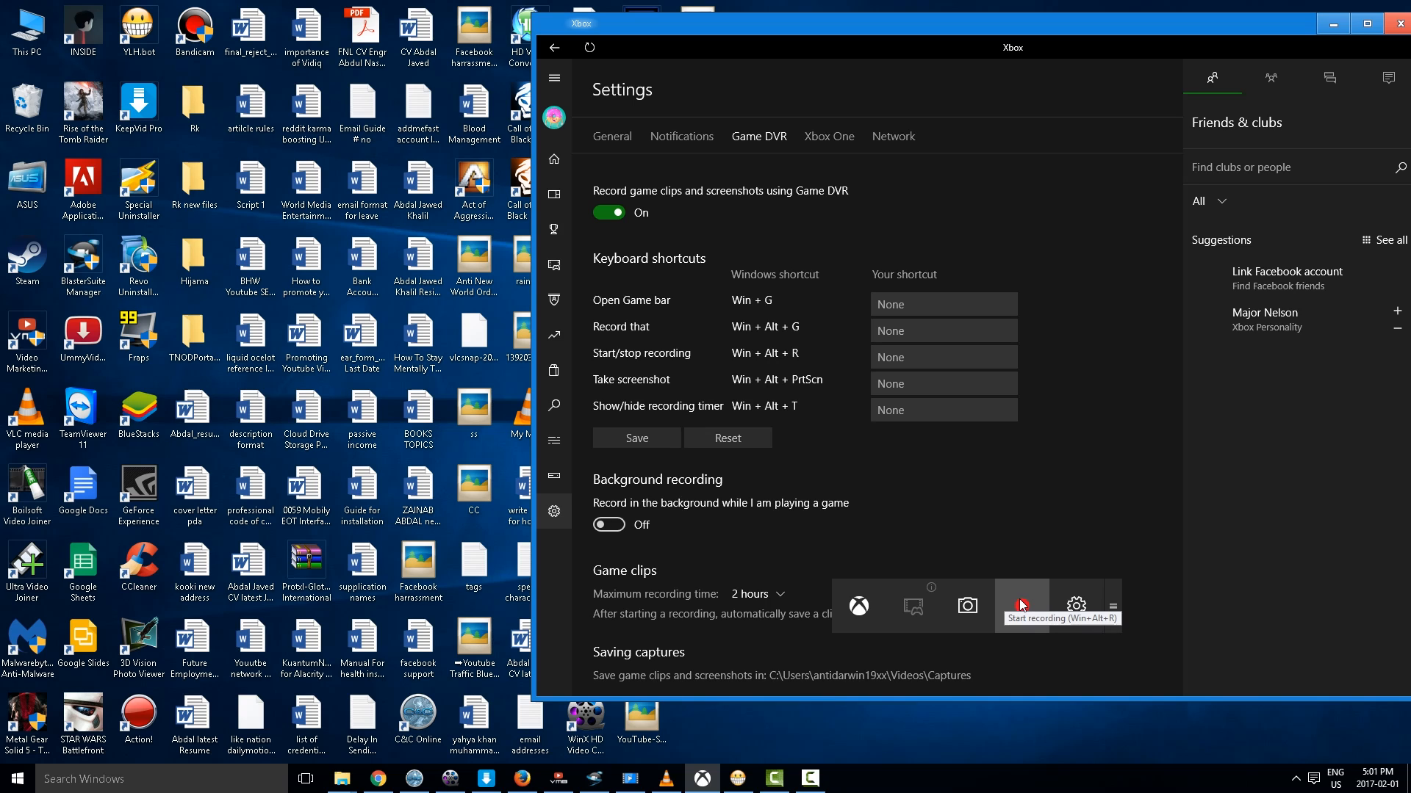
pyautogui.click(1021, 605)
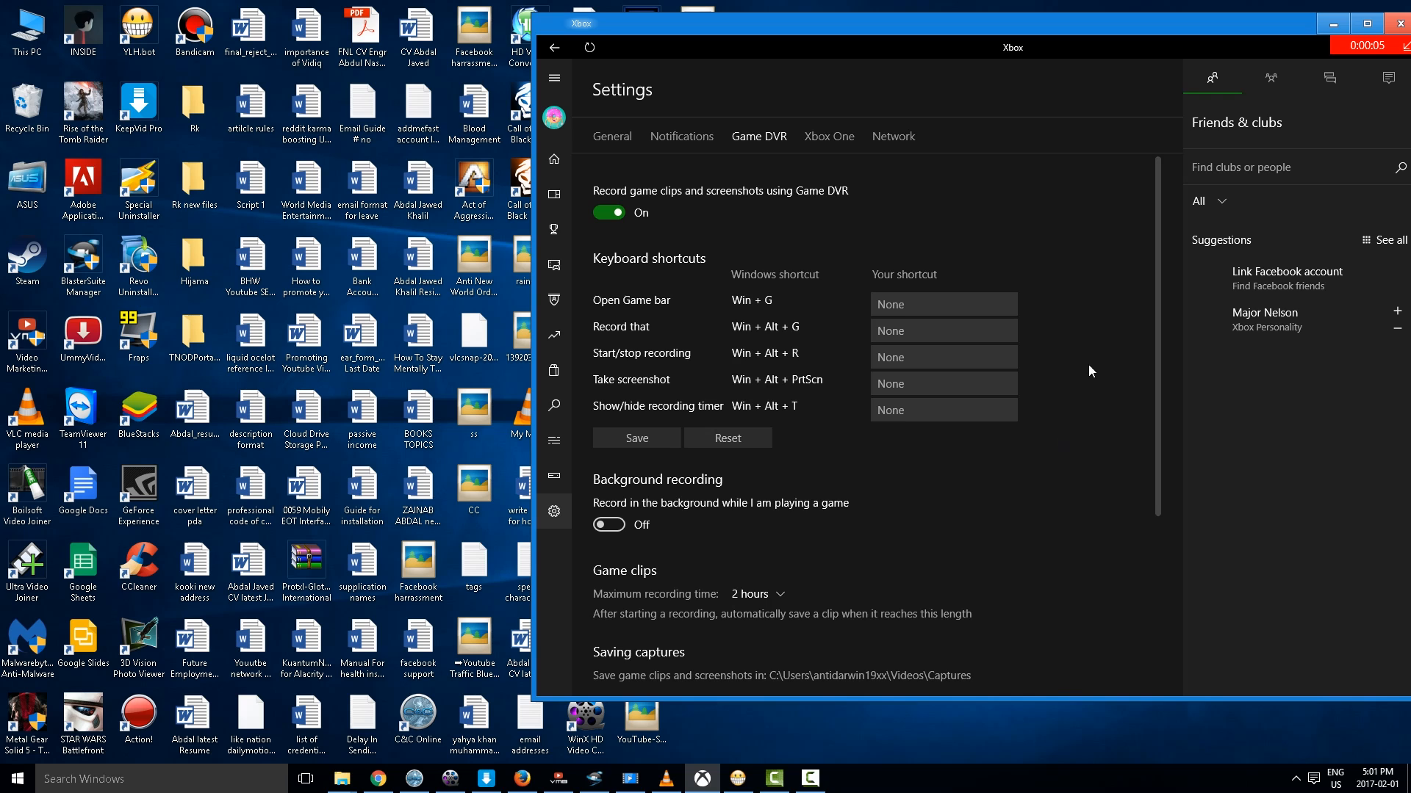
pyautogui.click(1363, 23)
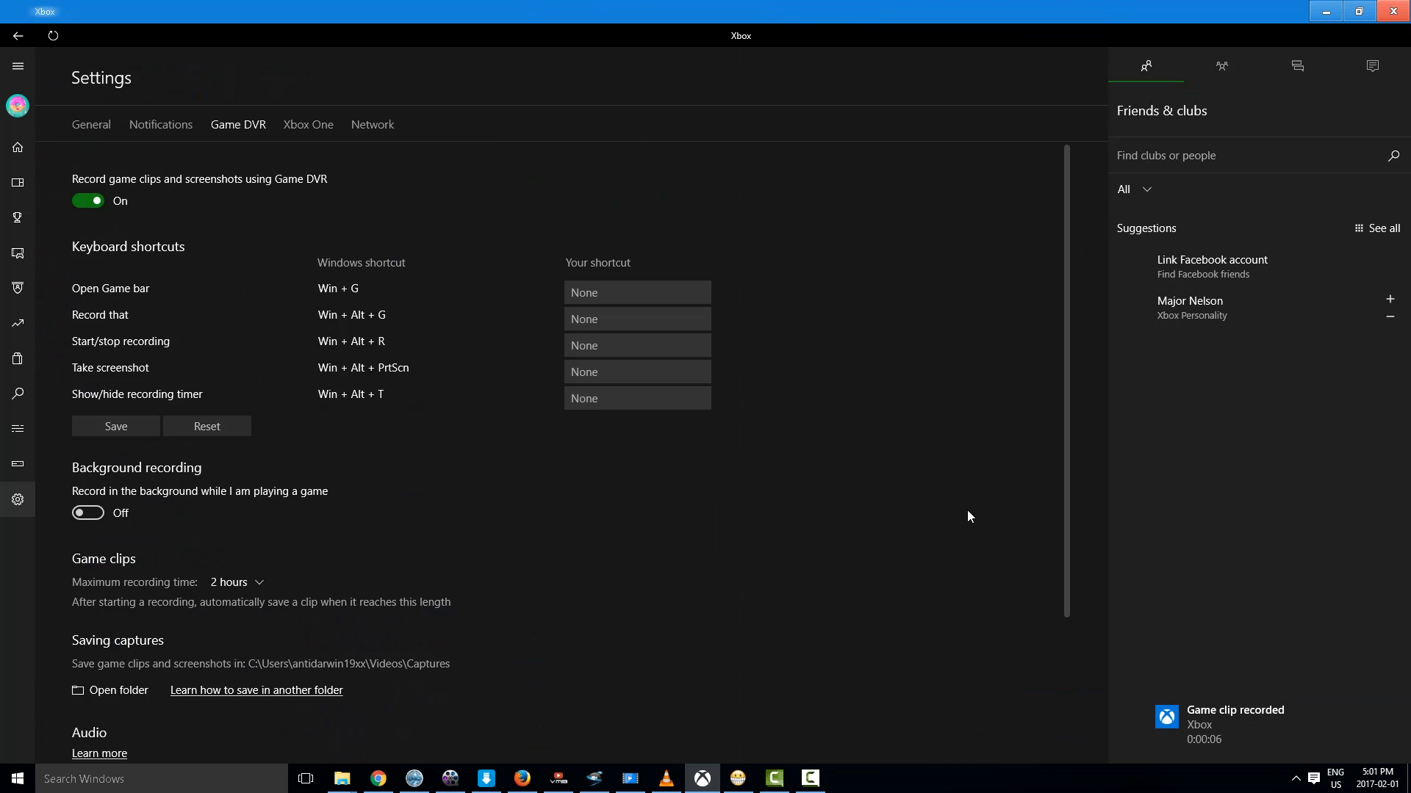
pyautogui.click(1294, 779)
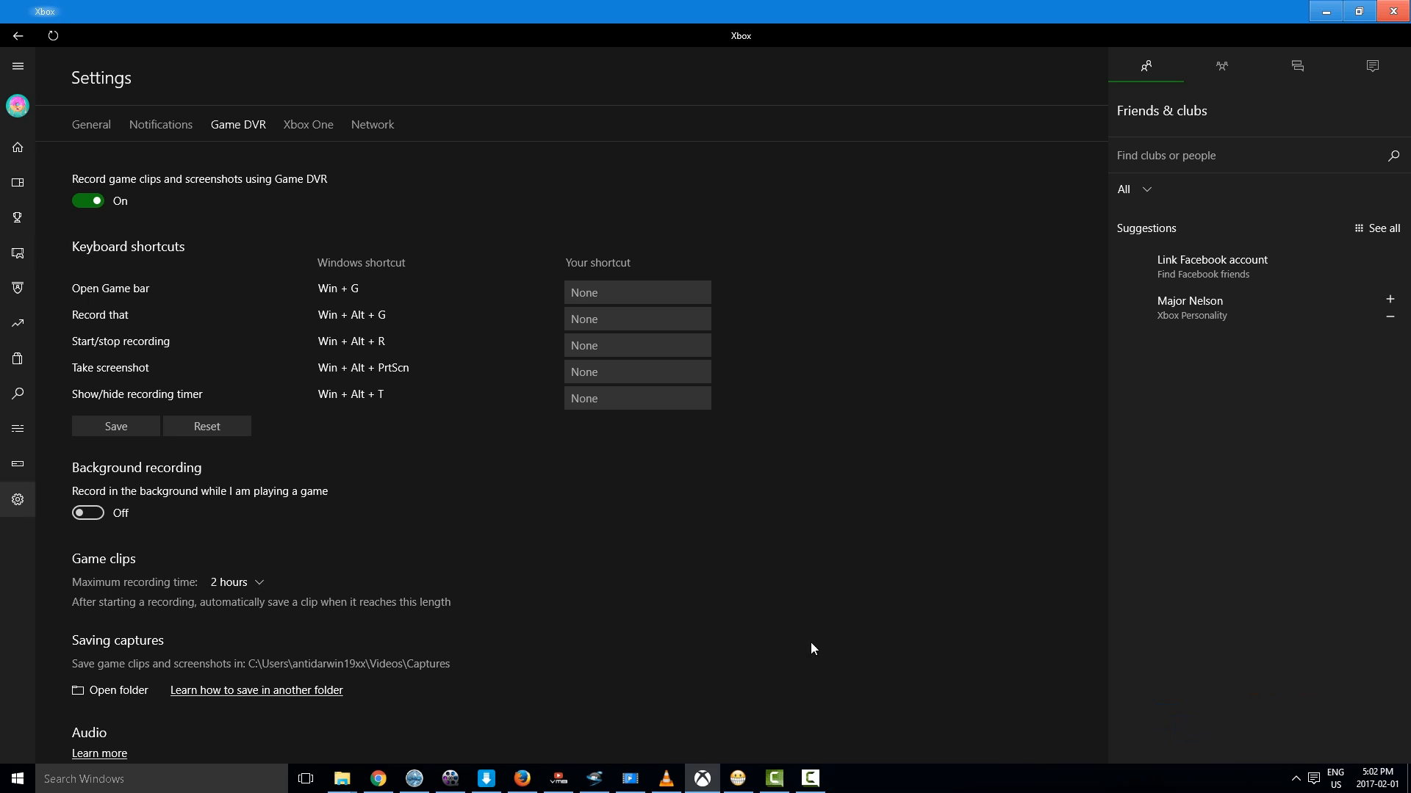
pyautogui.click(18, 253)
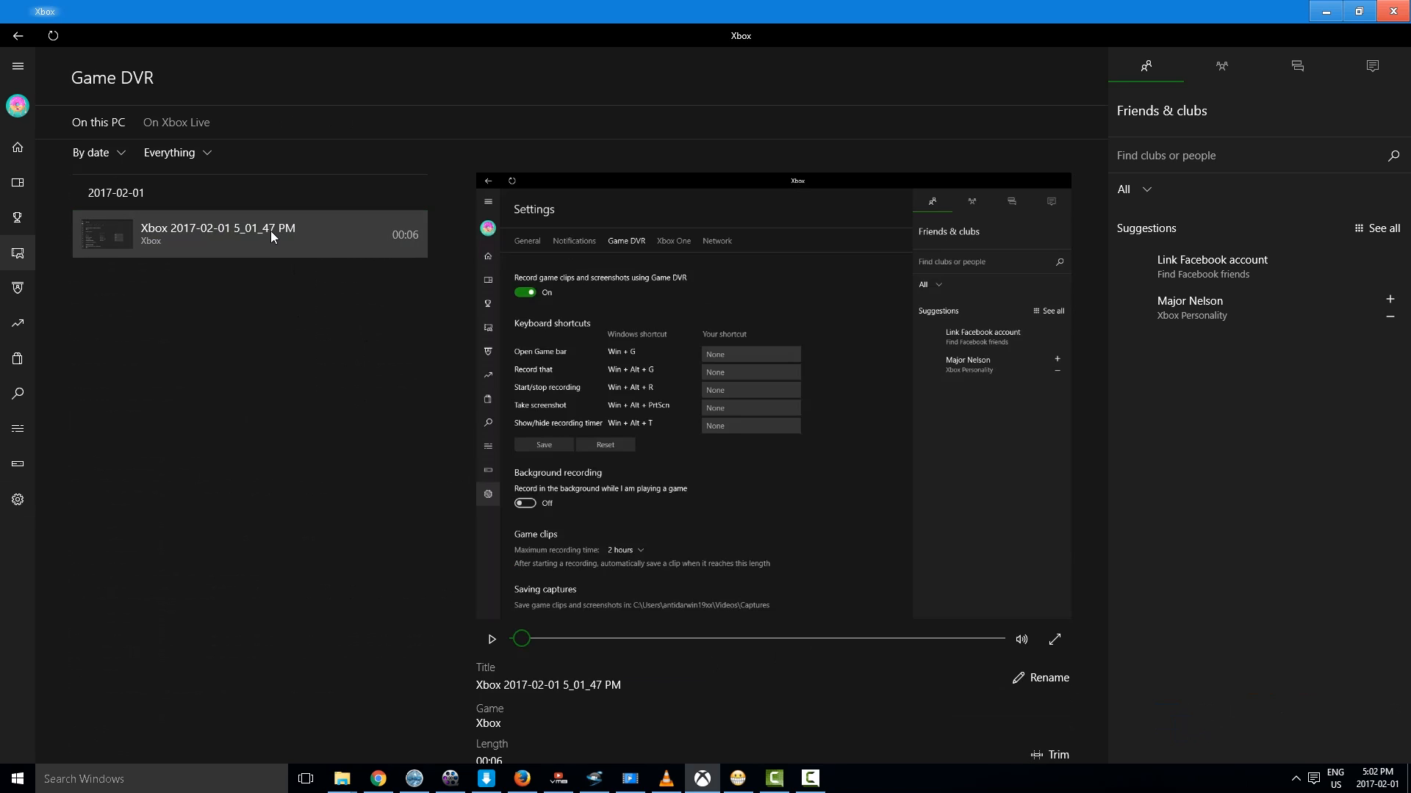
pyautogui.moveTo(142, 242)
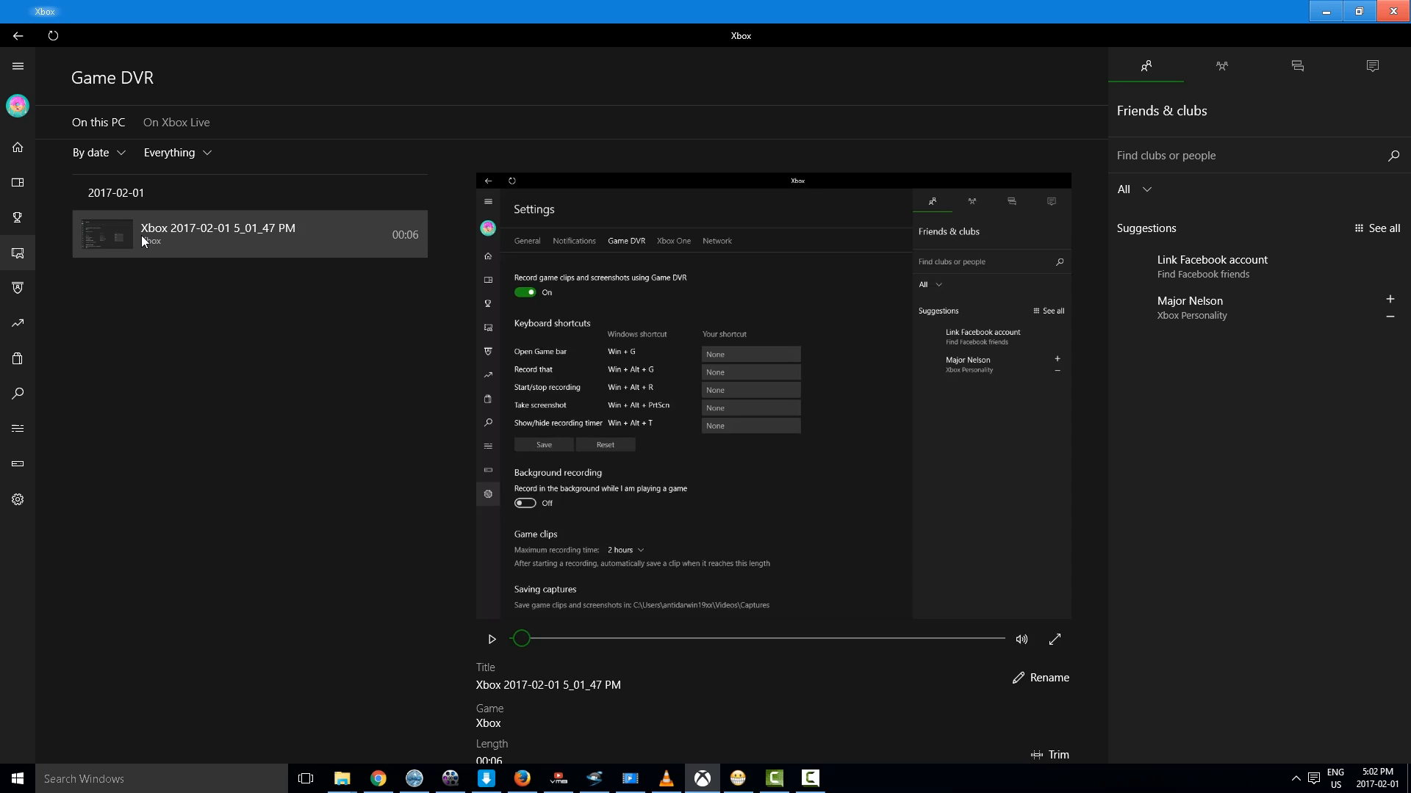
pyautogui.click(225, 234)
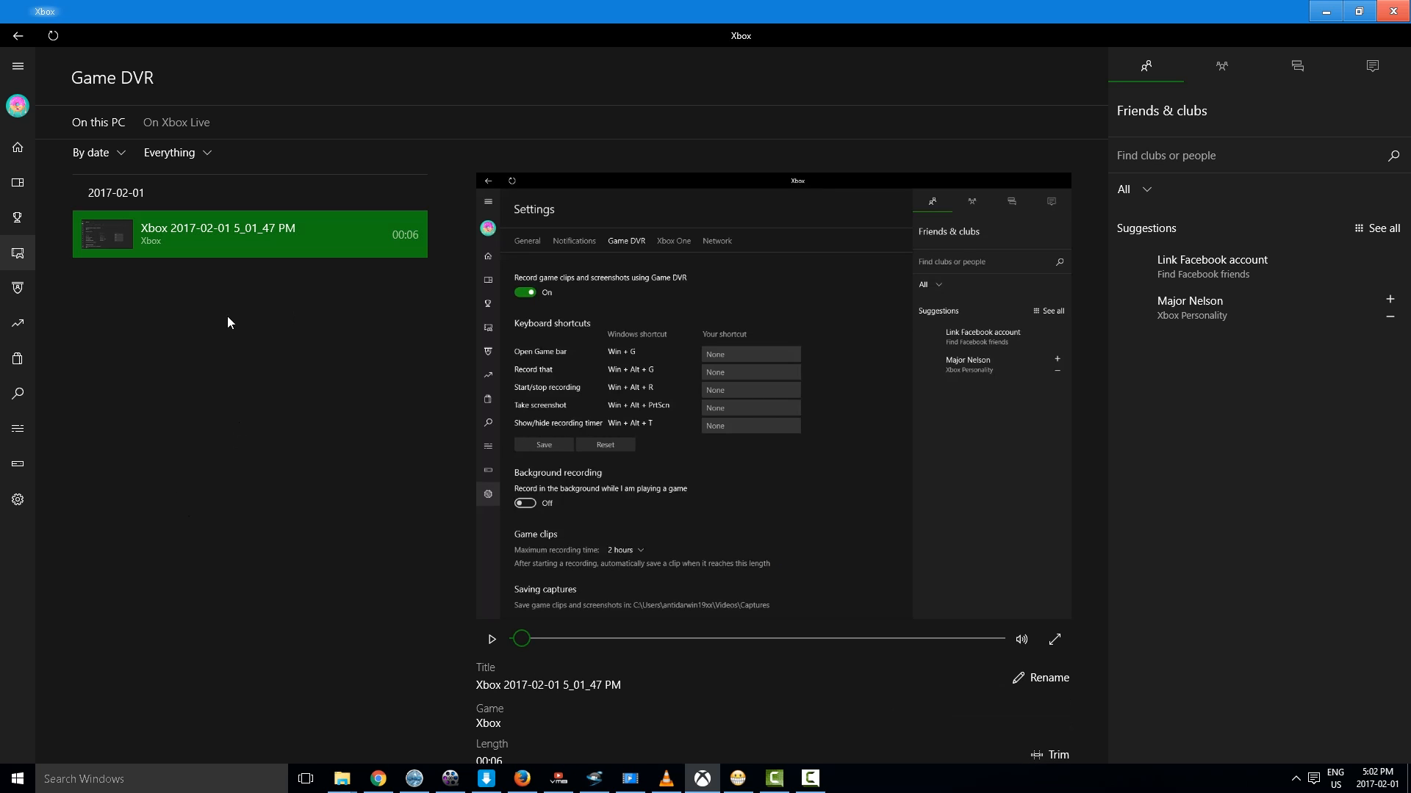
pyautogui.moveTo(82, 142)
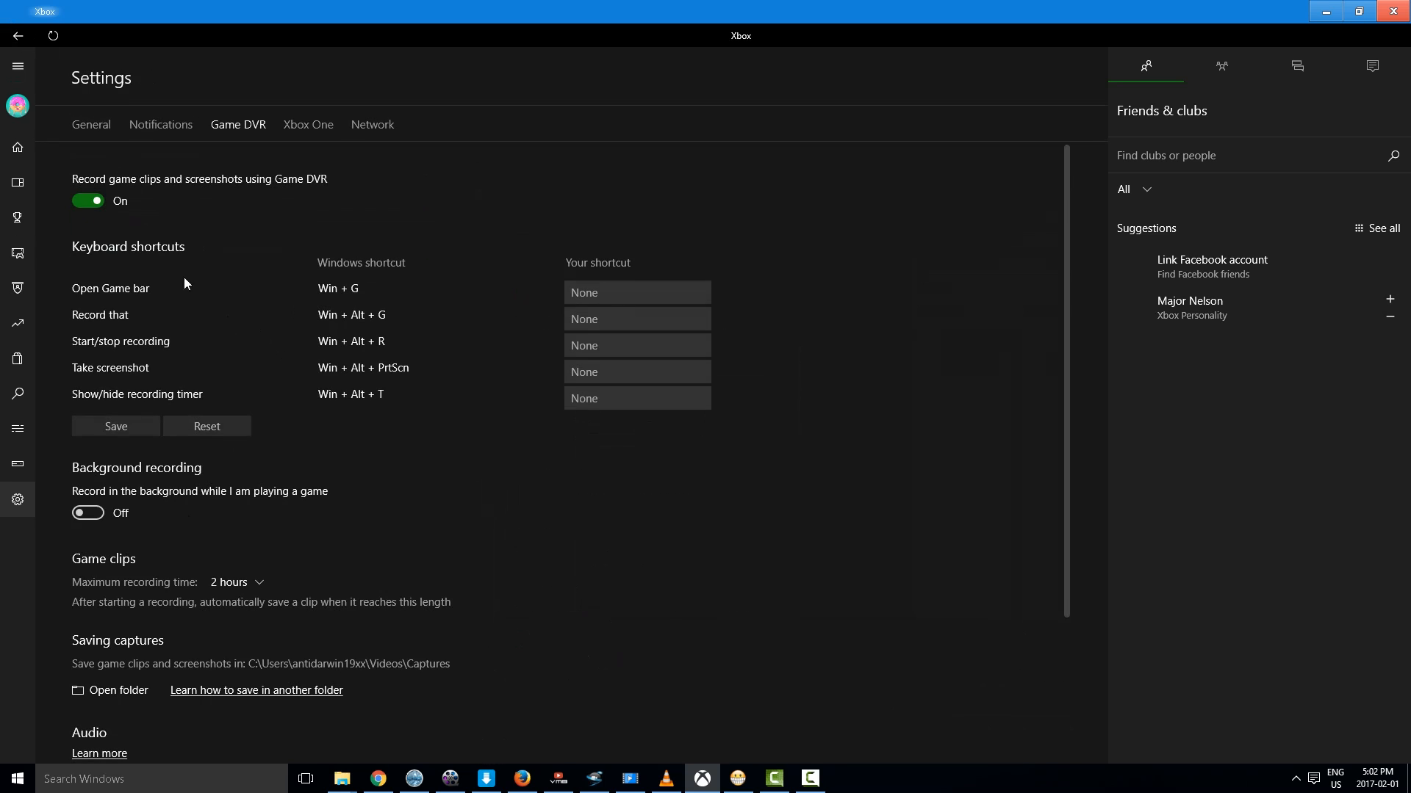
# Scroll the Game DVR settings down to the Saving captures section
pyautogui.scroll(-3)
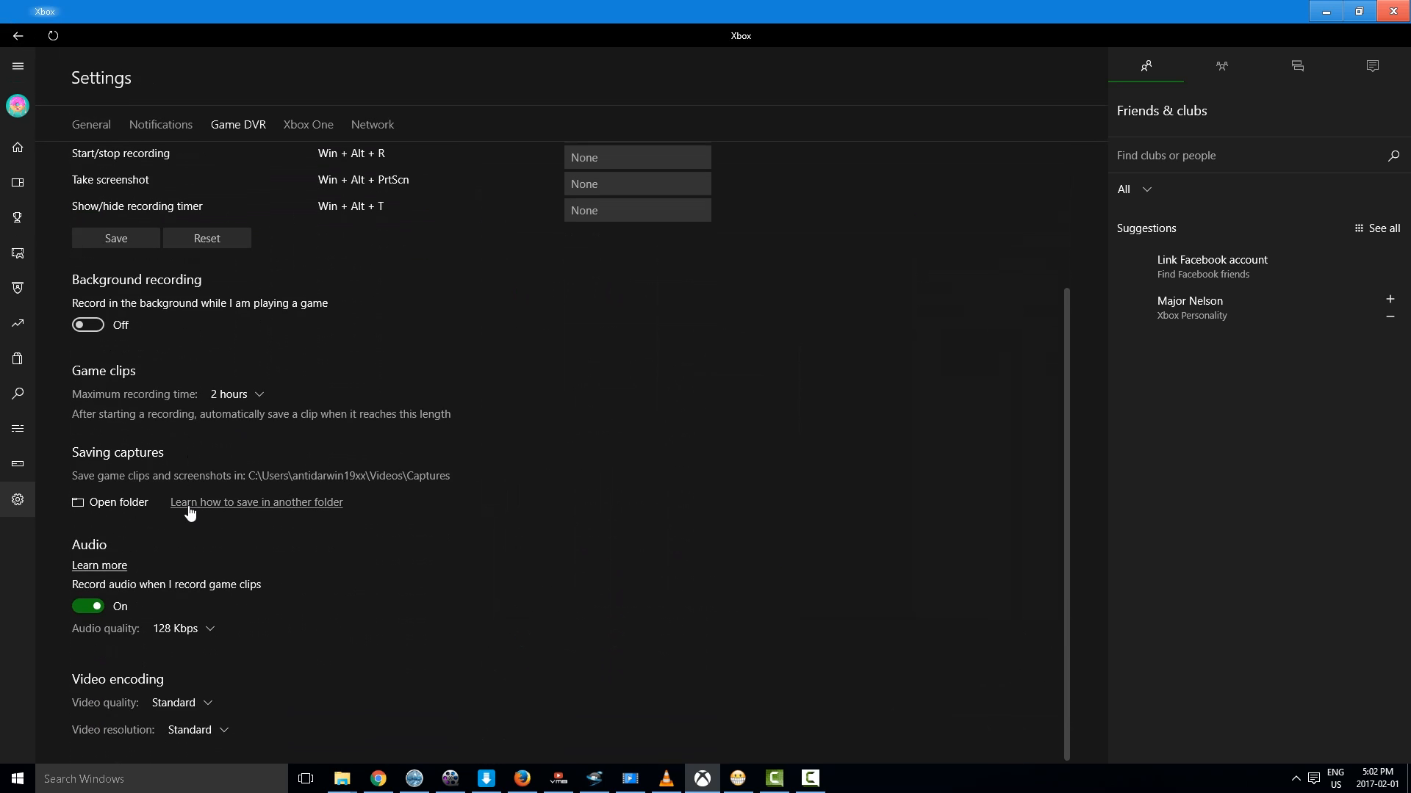
pyautogui.moveTo(282, 477)
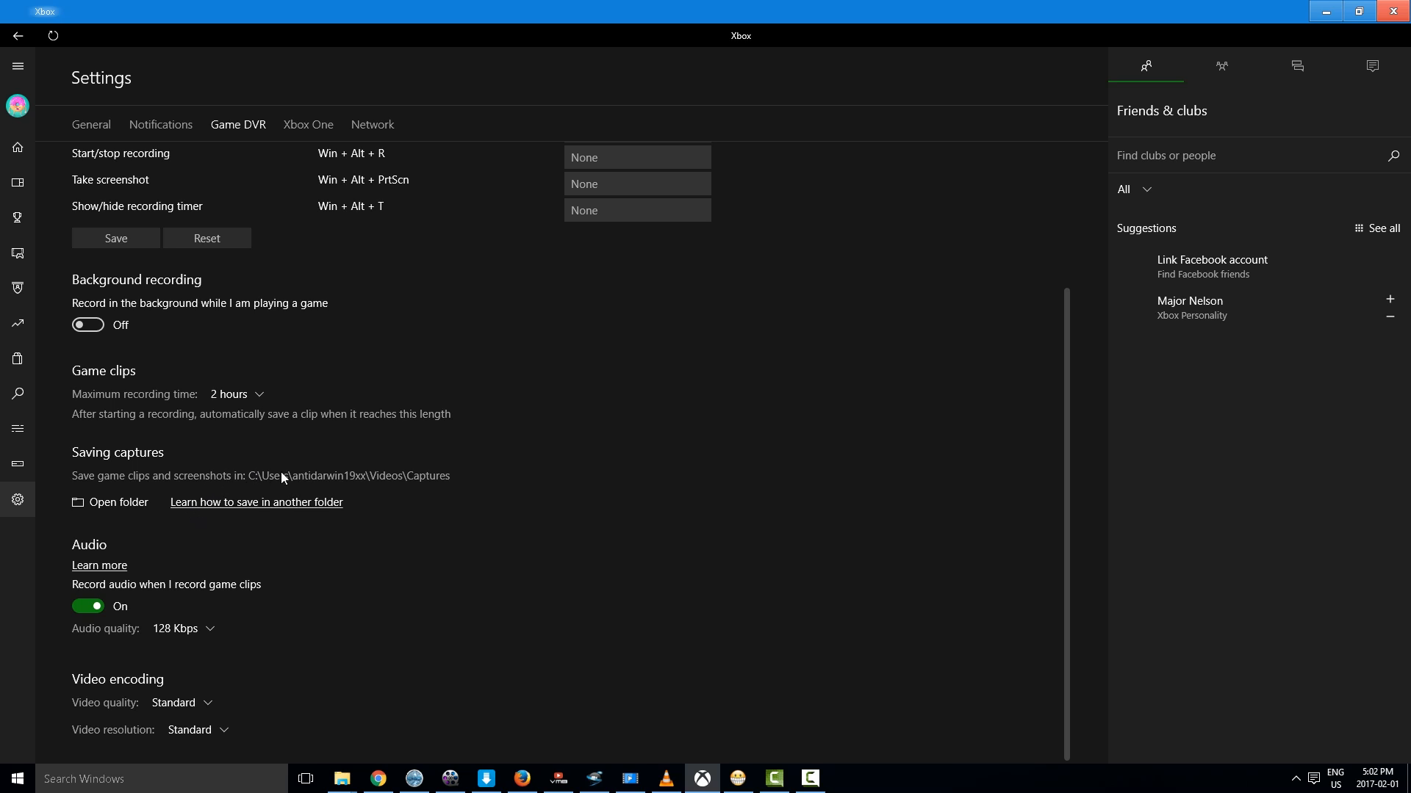
pyautogui.moveTo(279, 511)
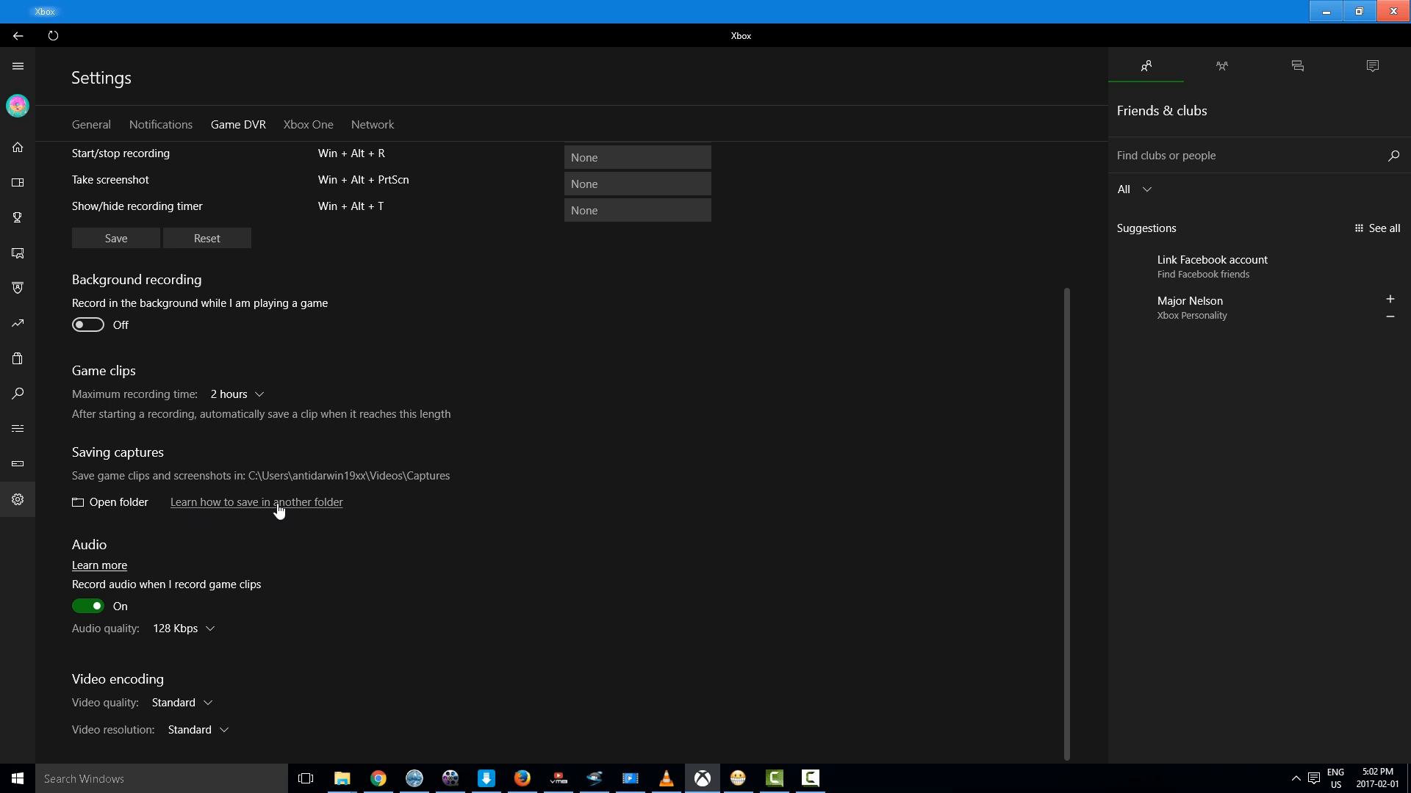
pyautogui.moveTo(117, 502)
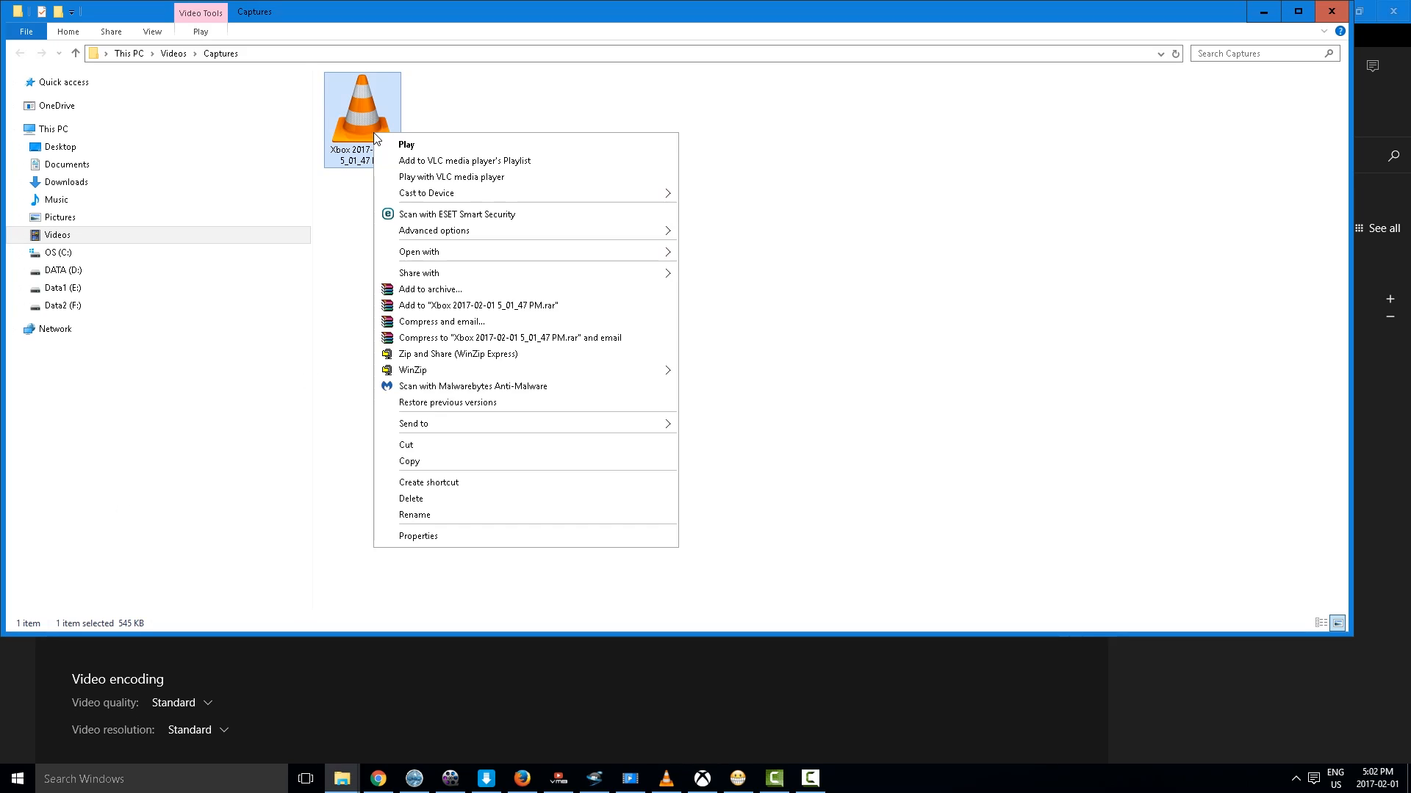
# Play the saved clip in VLC media player, then close the Captures folder
pyautogui.click(451, 176)
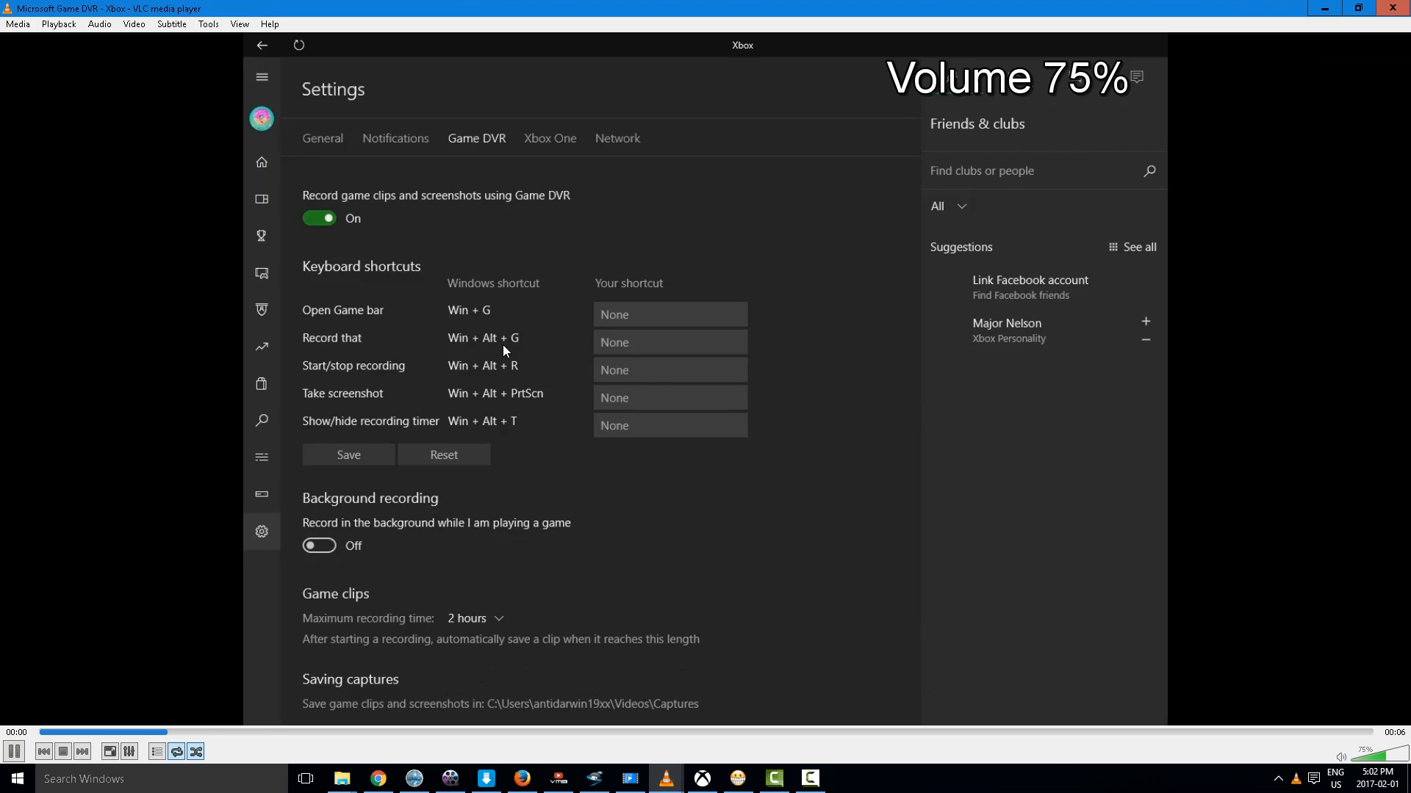
pyautogui.scroll(3)
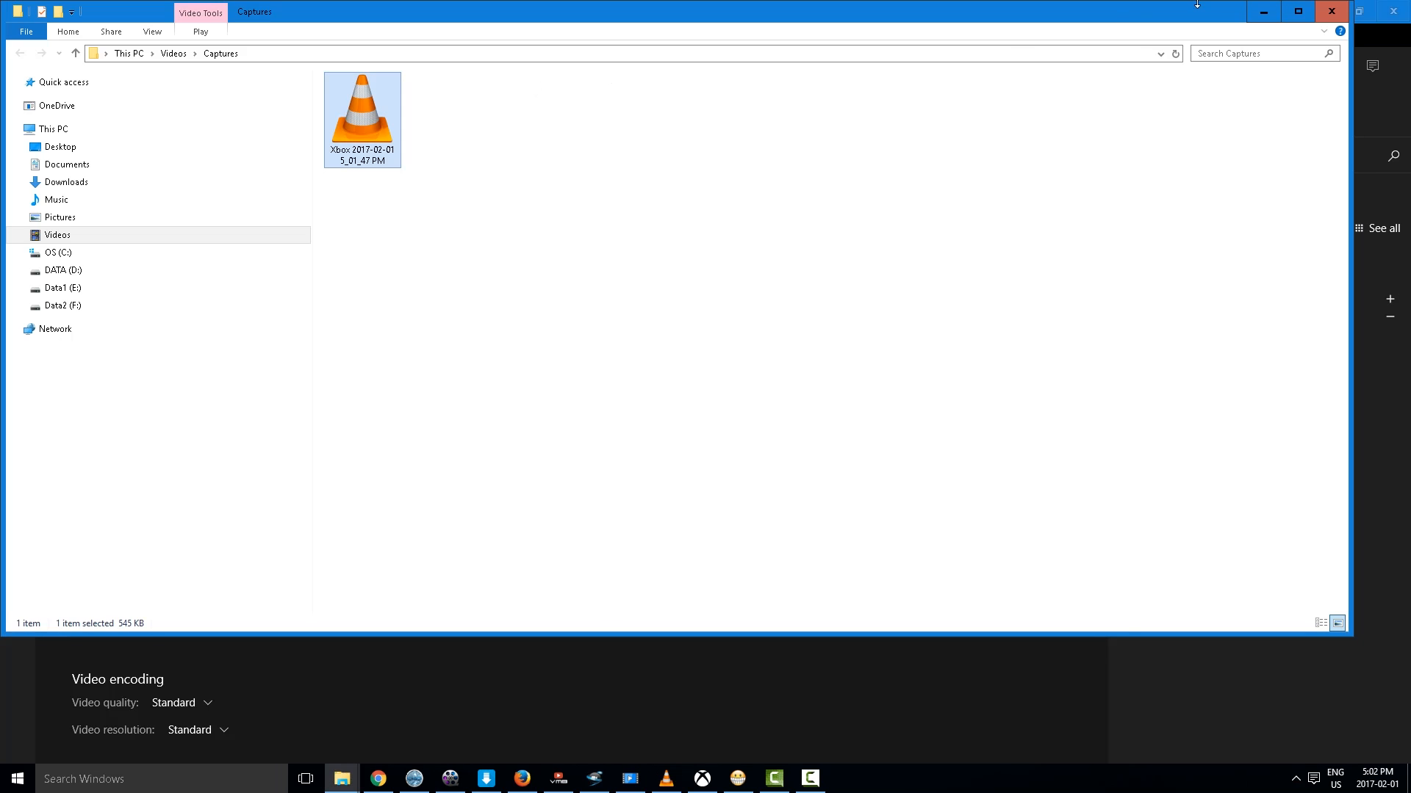
pyautogui.click(701, 779)
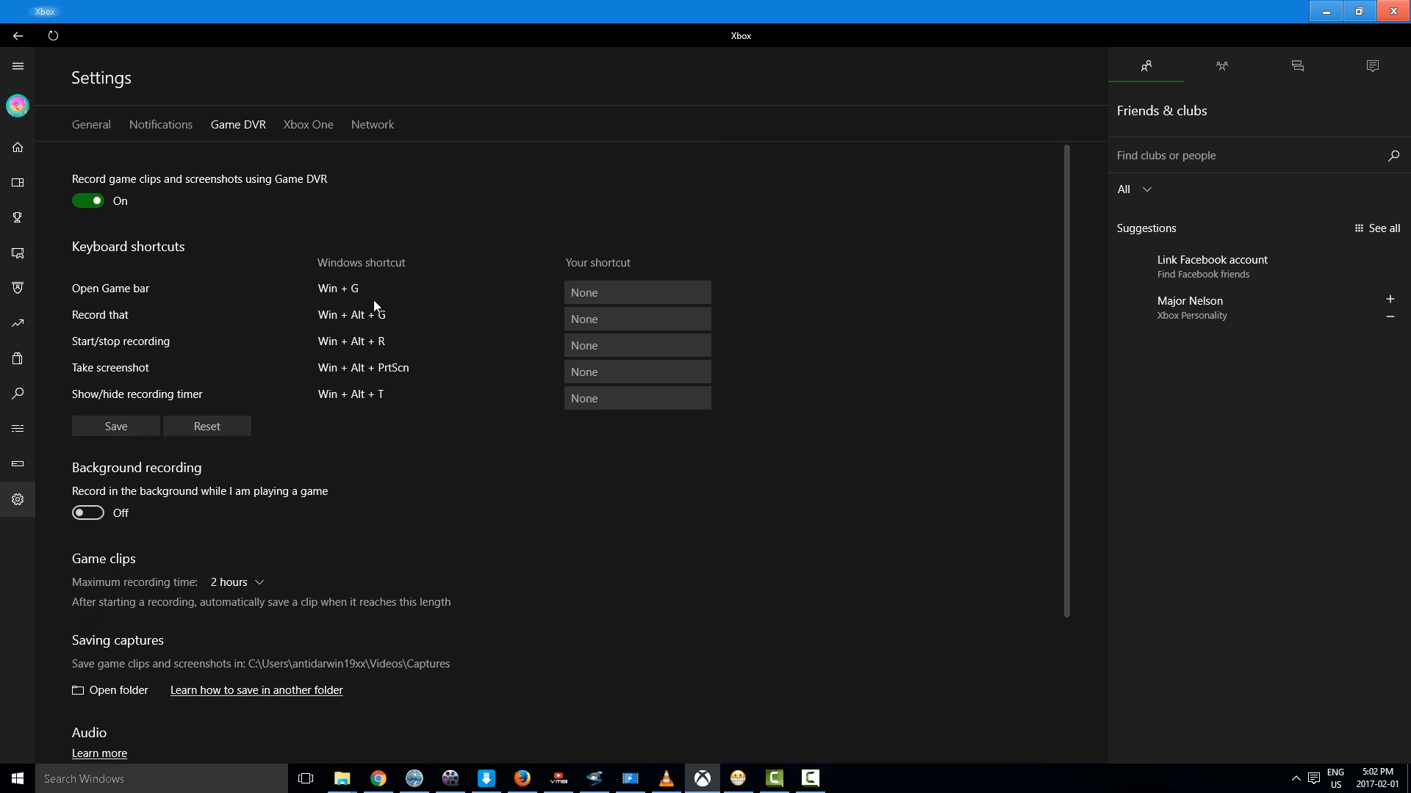
# Scroll through the Game DVR settings without changing anything
pyautogui.scroll(-3)
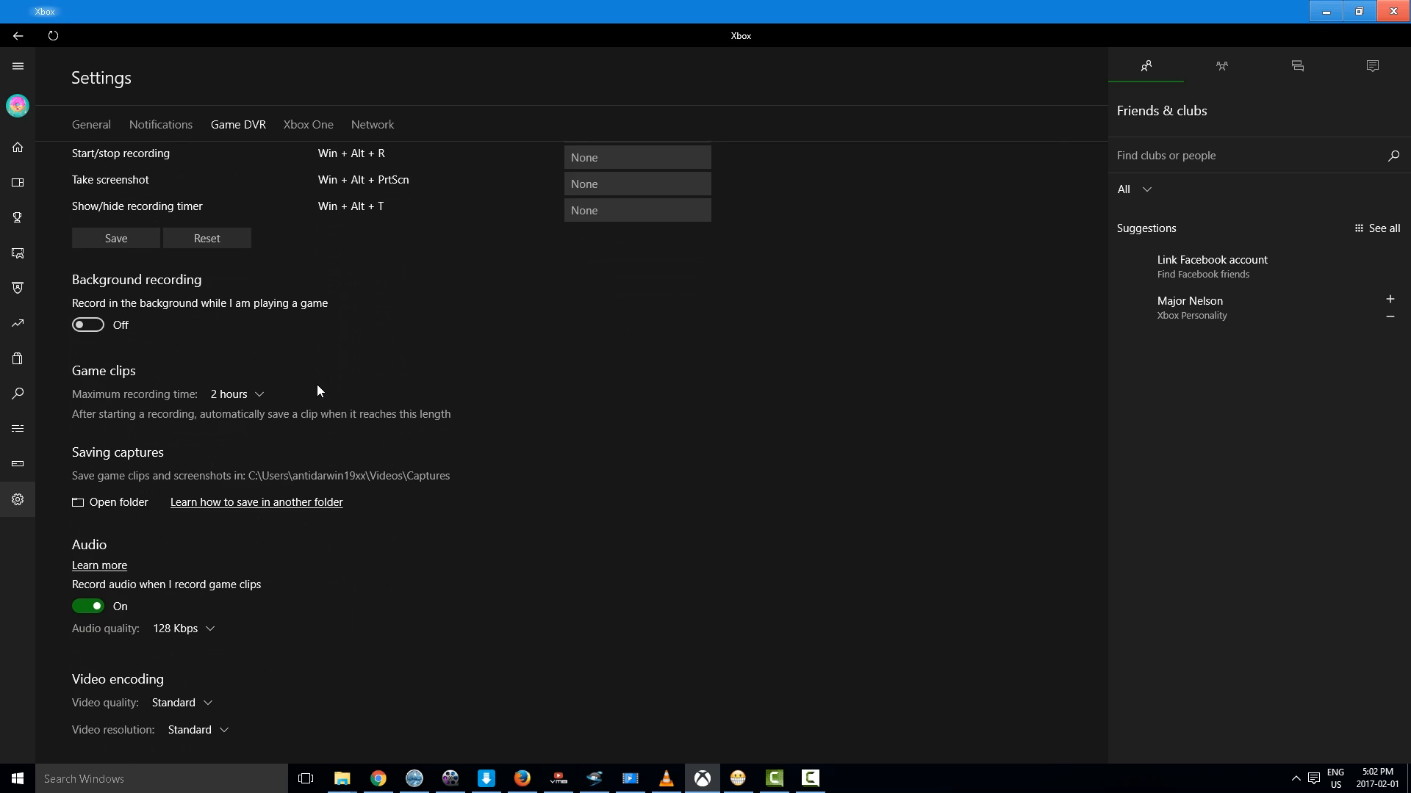
pyautogui.scroll(3)
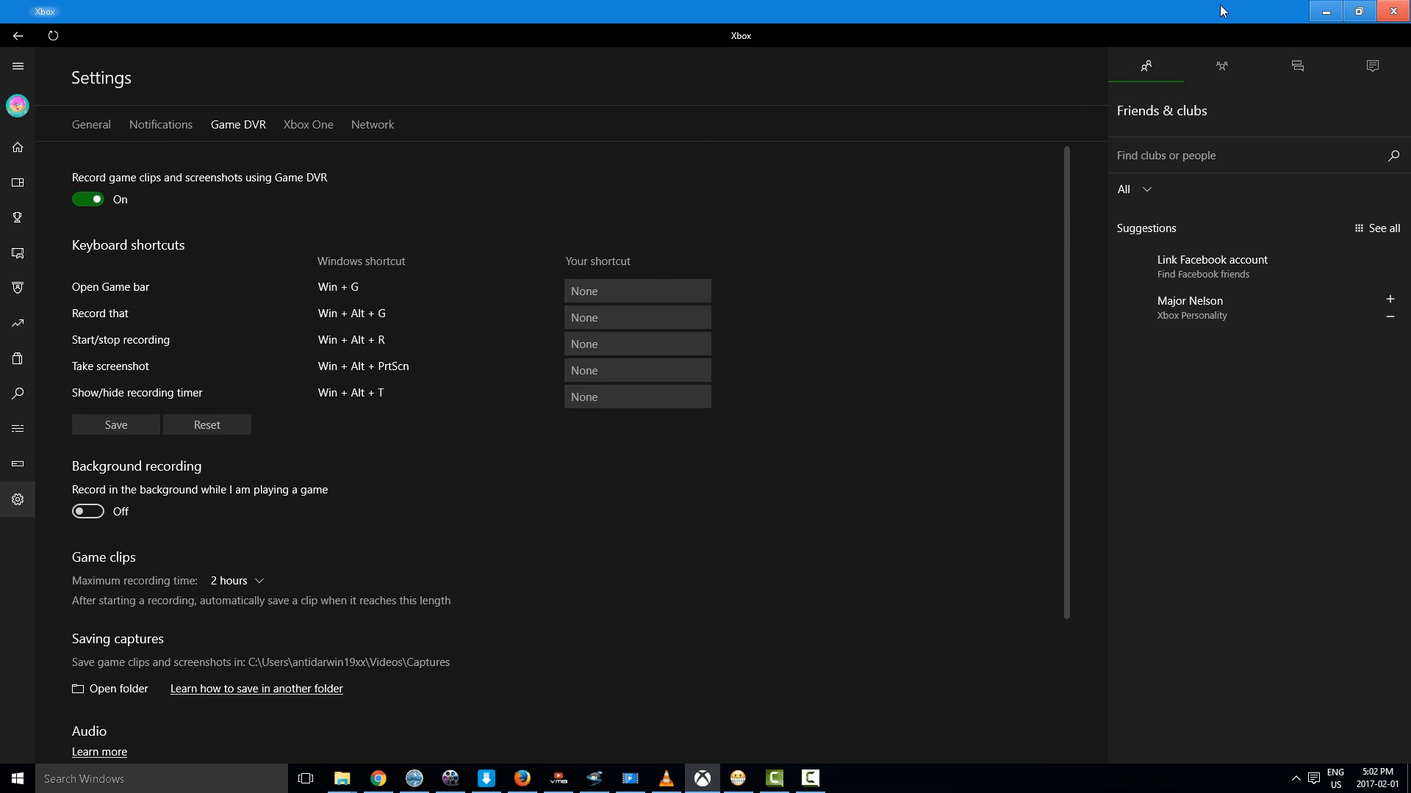
pyautogui.moveTo(471, 321)
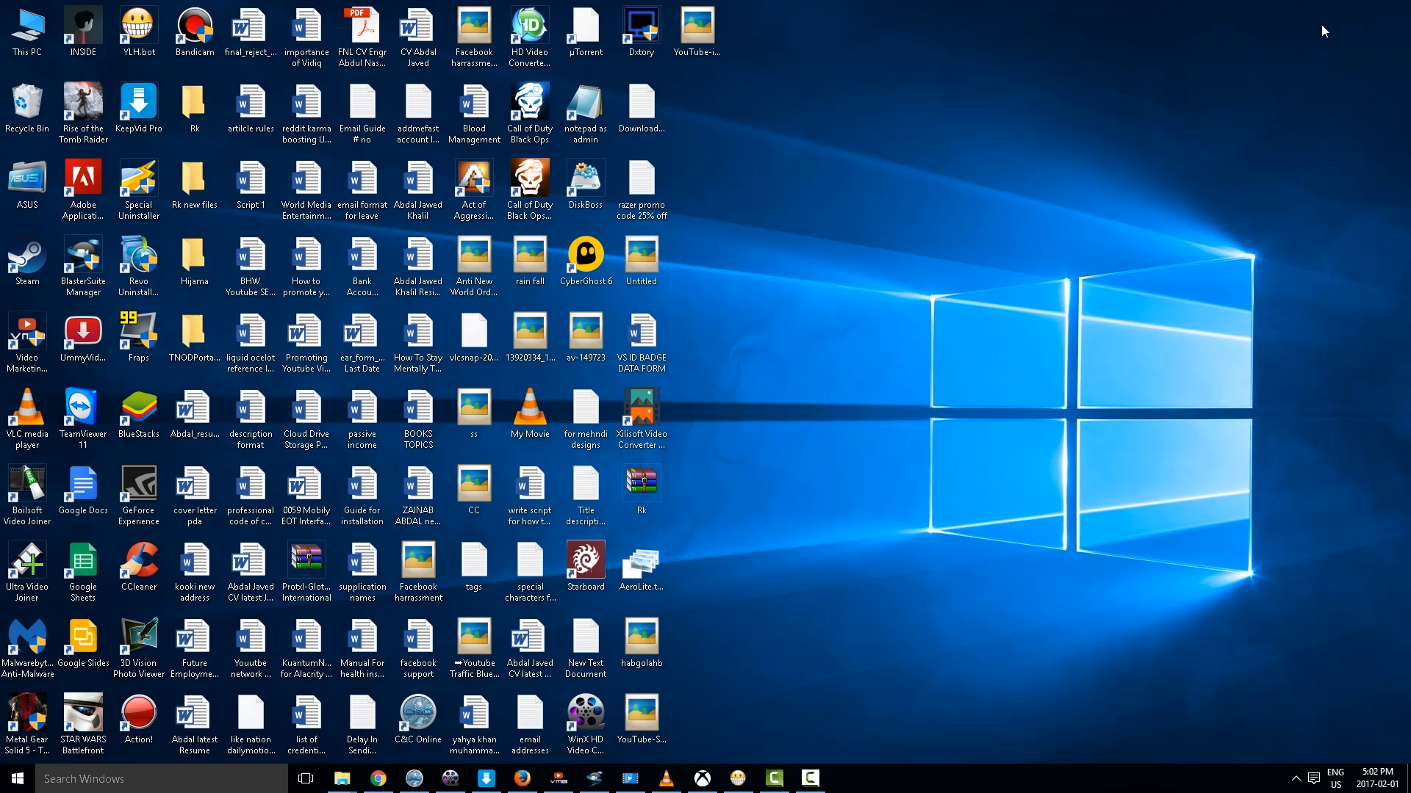
pyautogui.moveTo(807, 500)
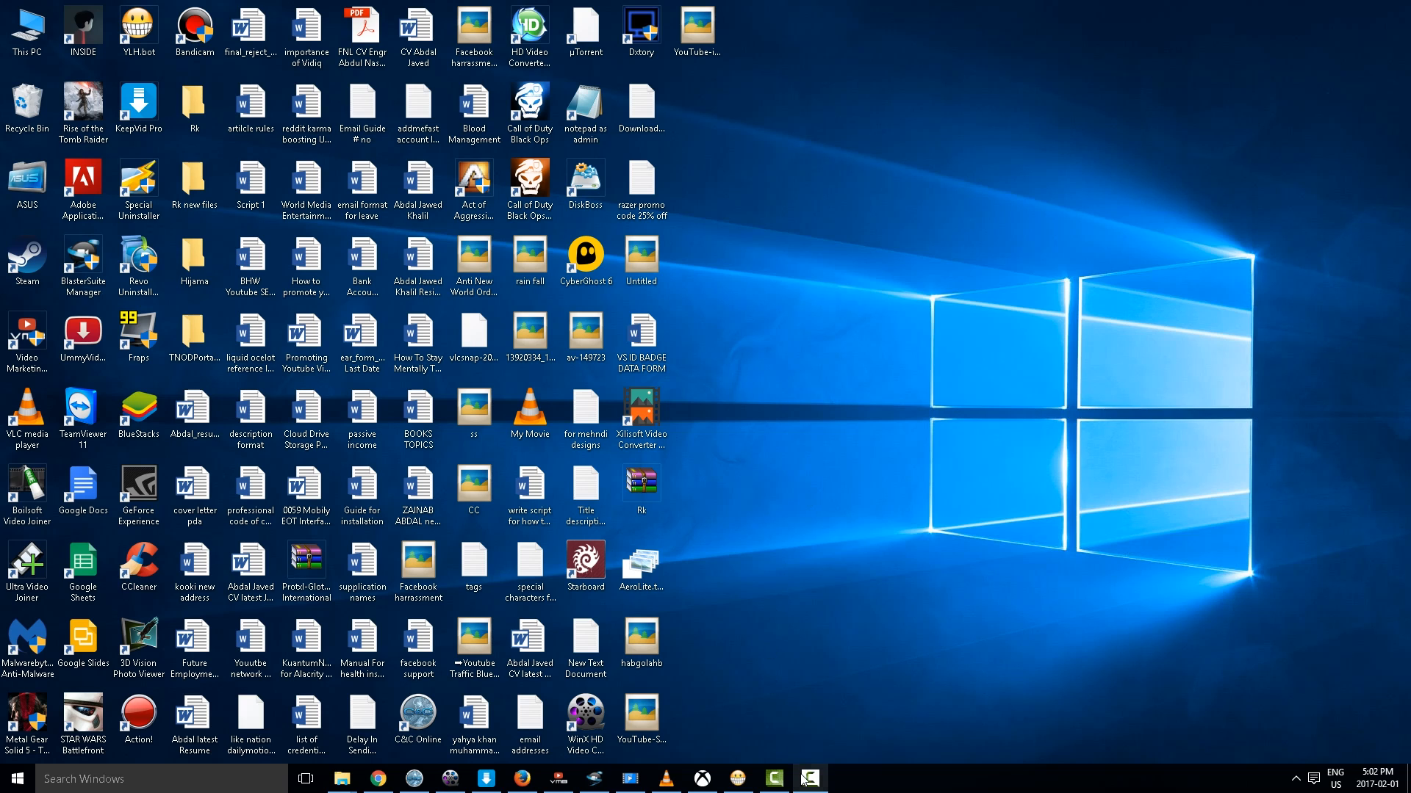
pyautogui.click(808, 778)
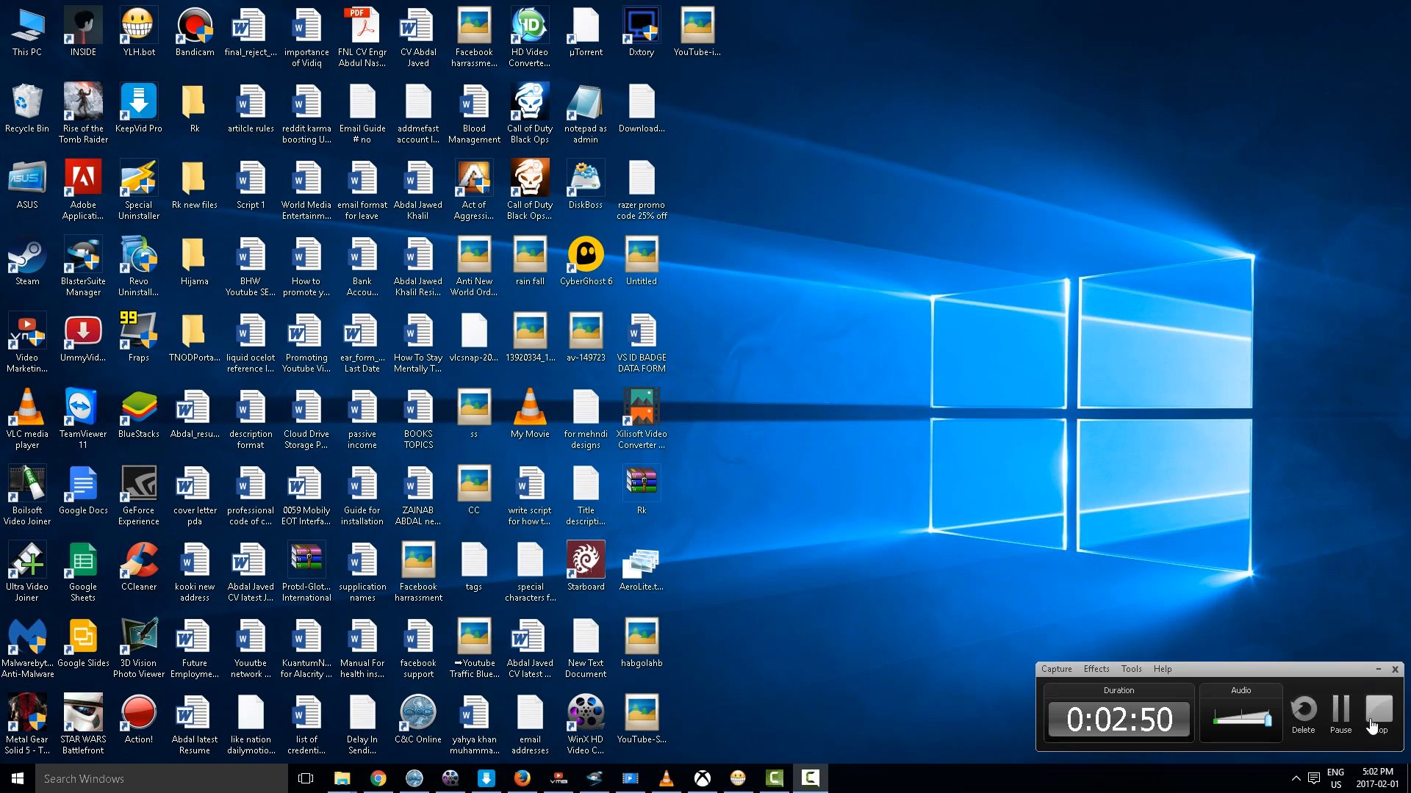